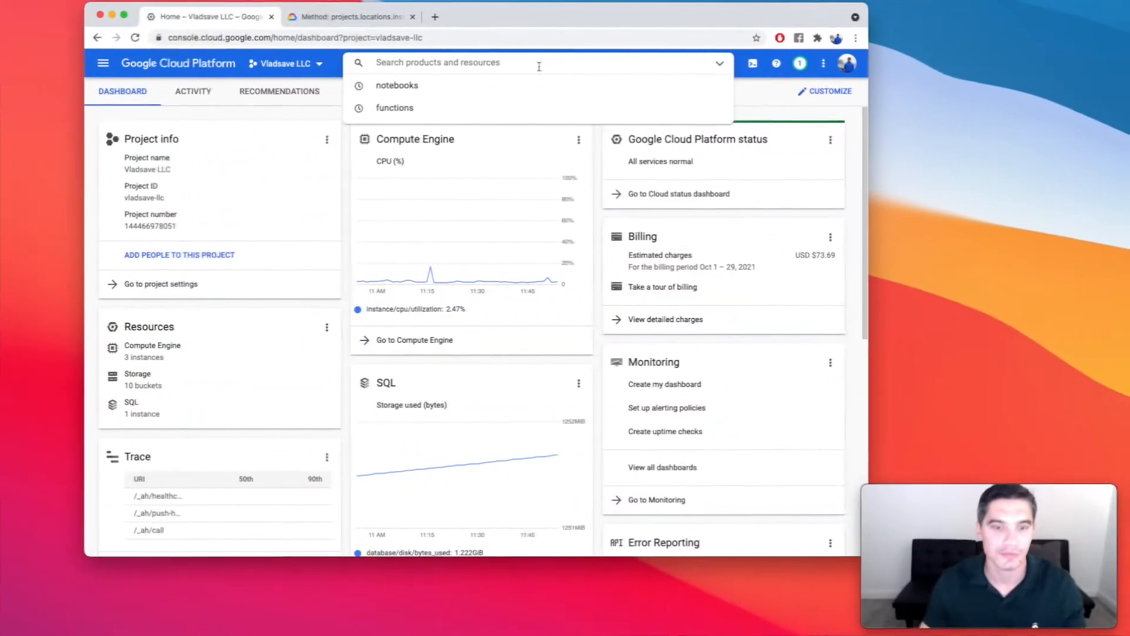
type("notebooks")
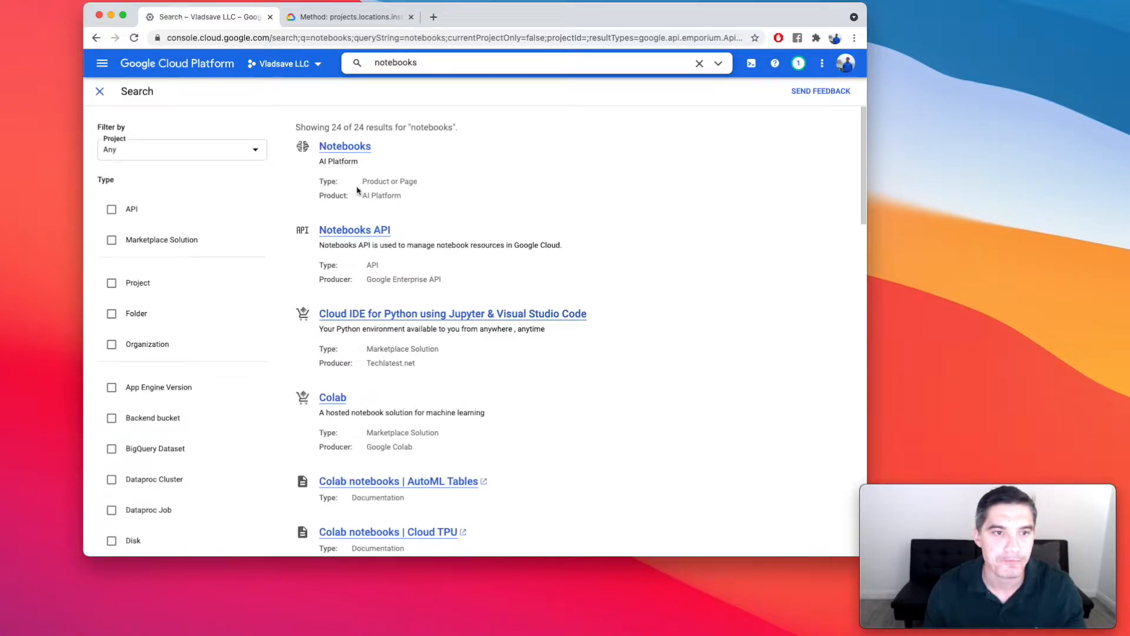
left_click(345, 146)
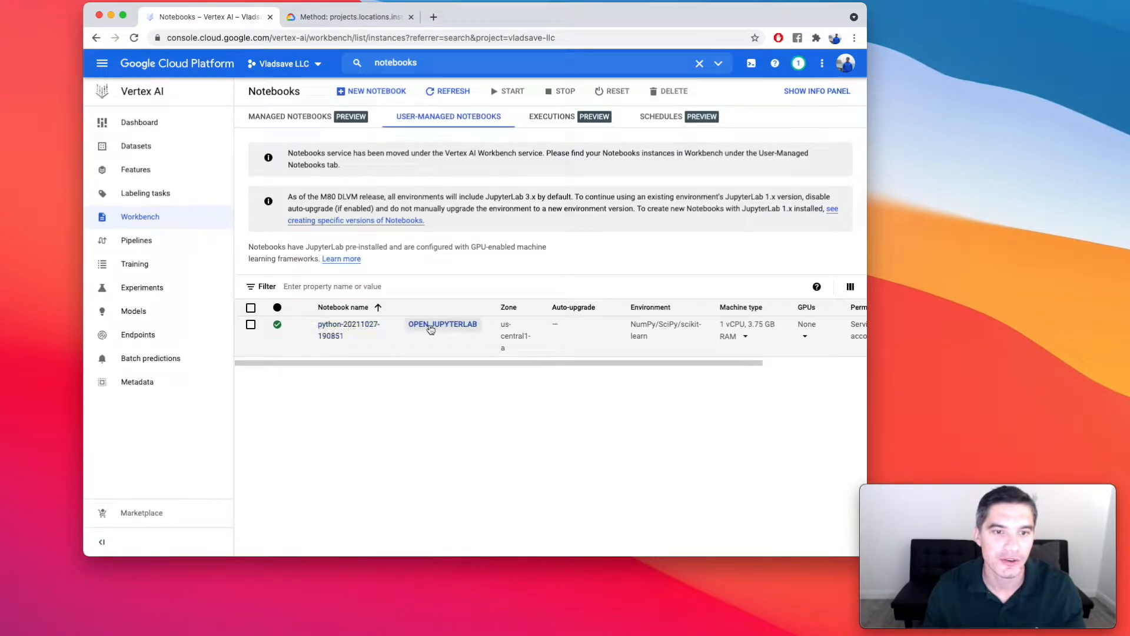
left_click(443, 324)
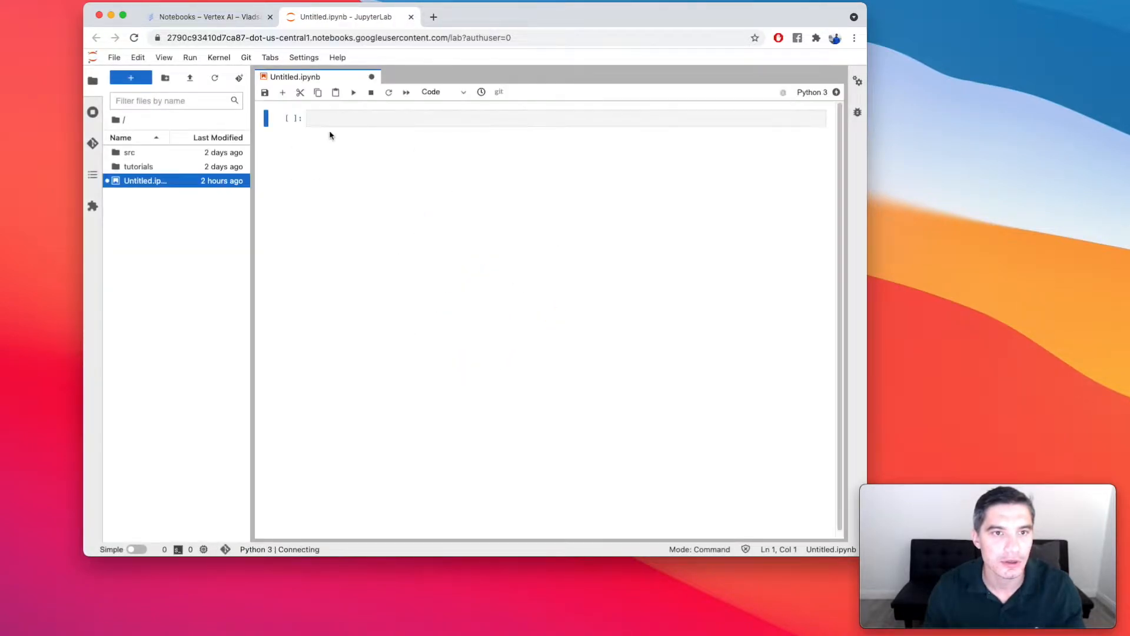
- Run a 1 + 1 cell returning 2, then close the notebook tab and leave without saving
type("1 + 1")
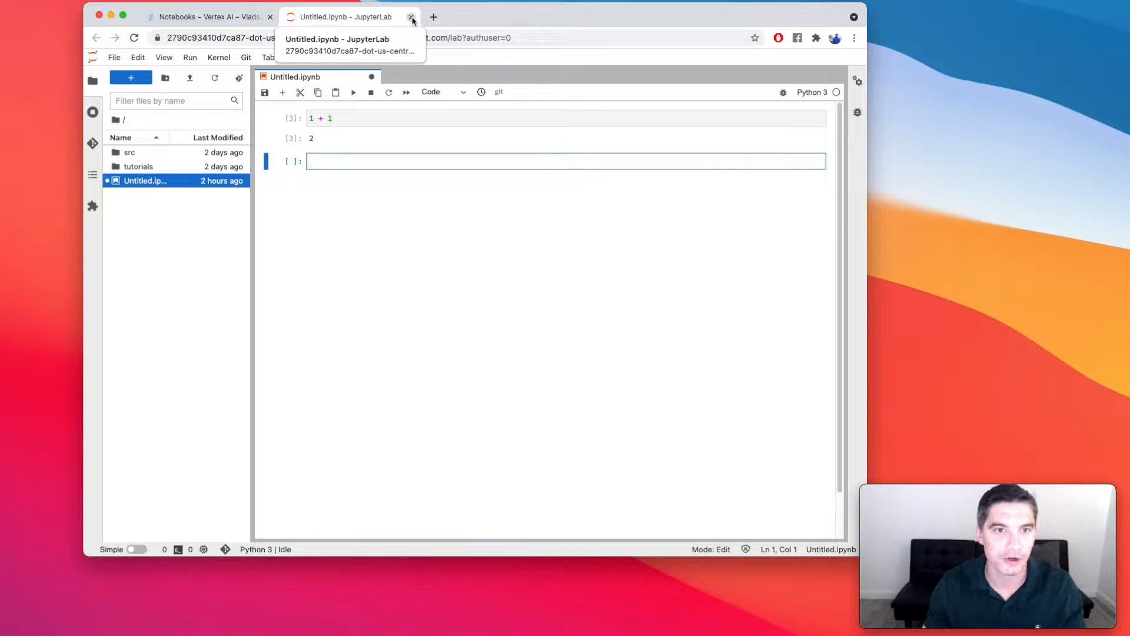
left_click(412, 15)
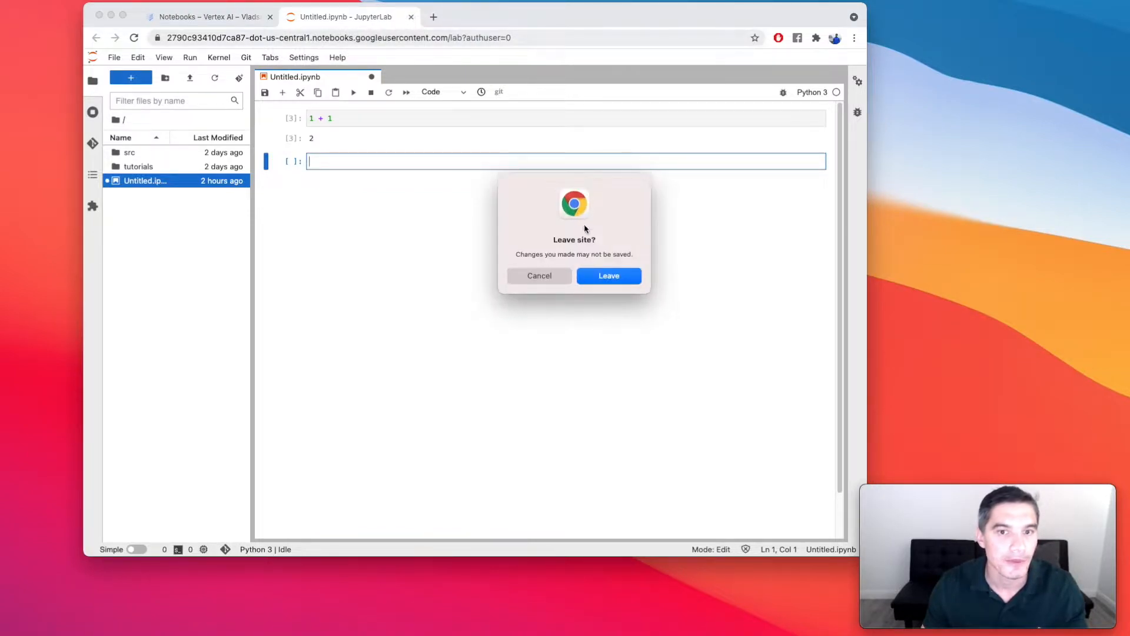
left_click(608, 275)
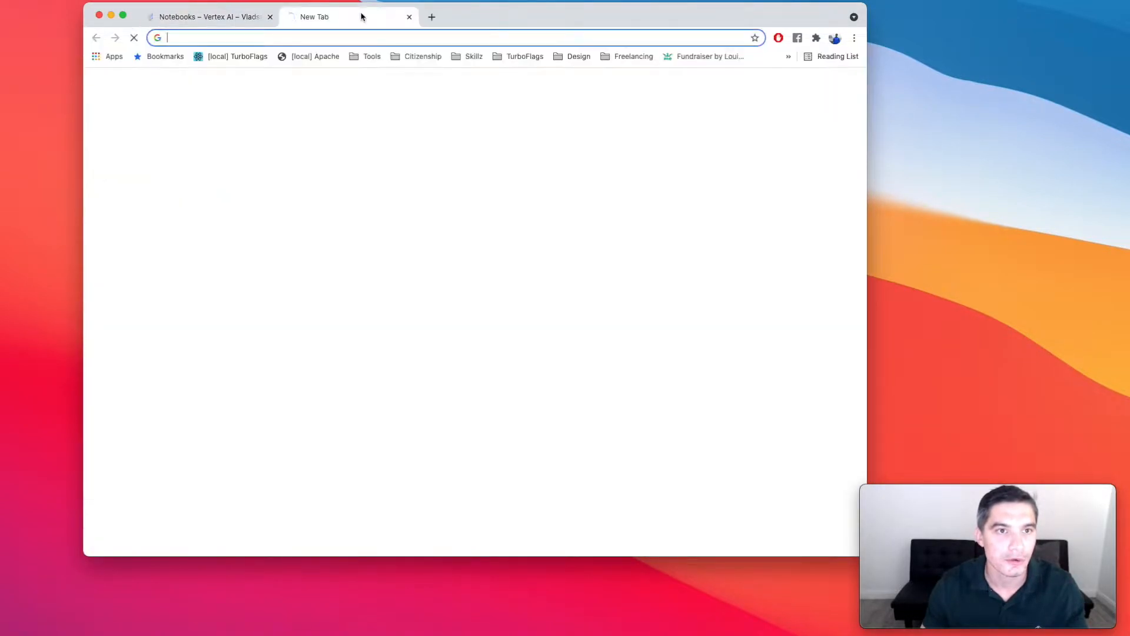
- Google 'google notebooks api' and reach the Notebooks API reference page
type("google notebooks api")
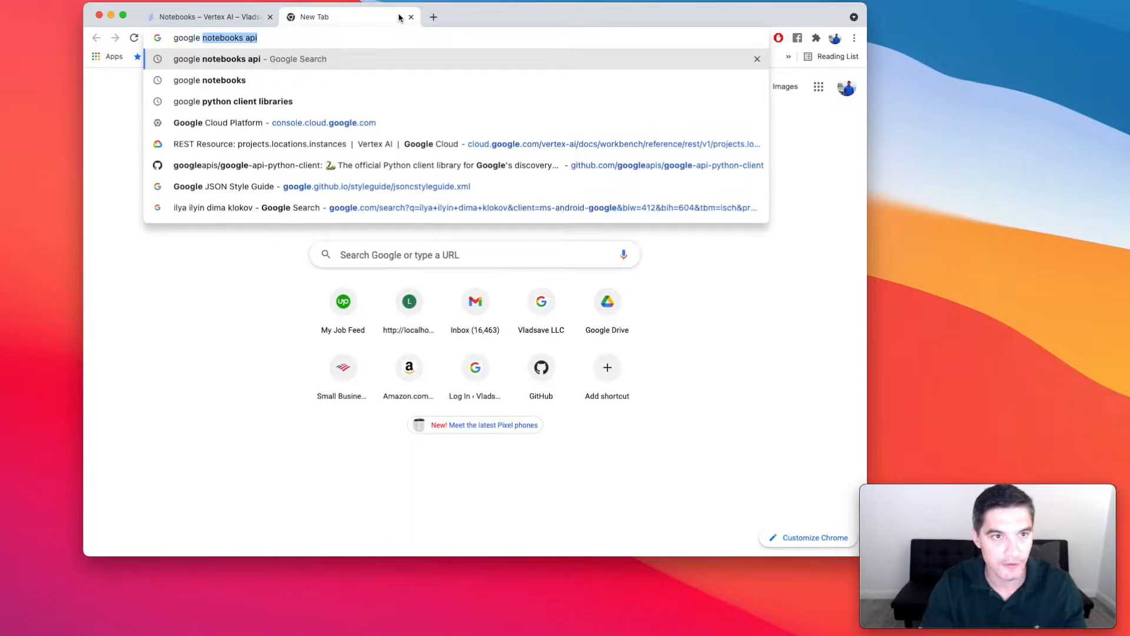
key("Backspace")
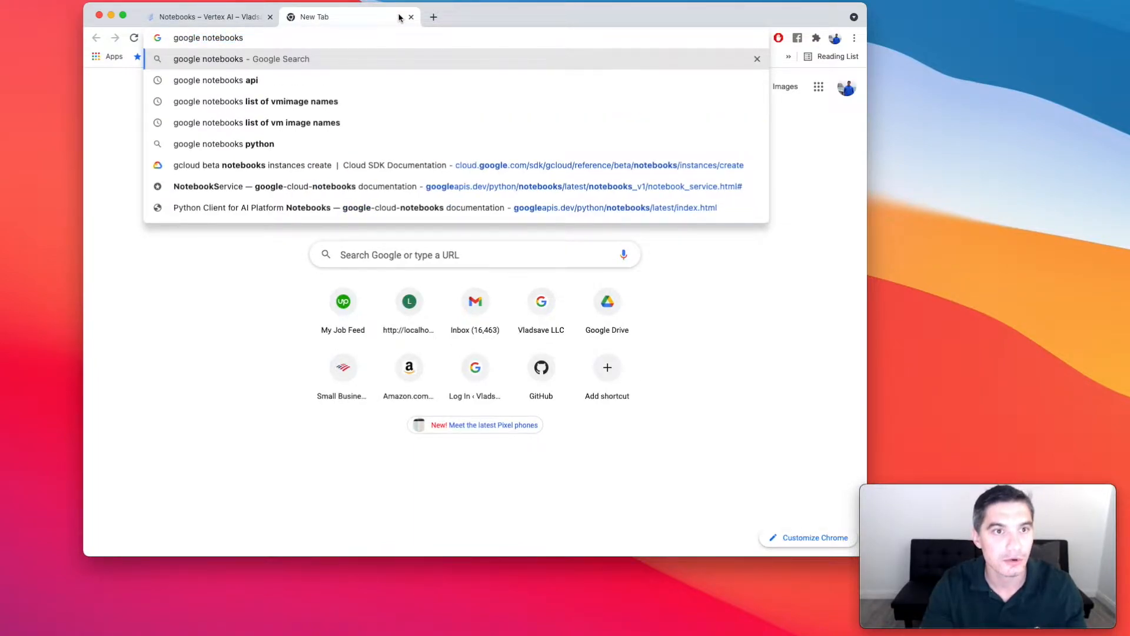
left_click(214, 79)
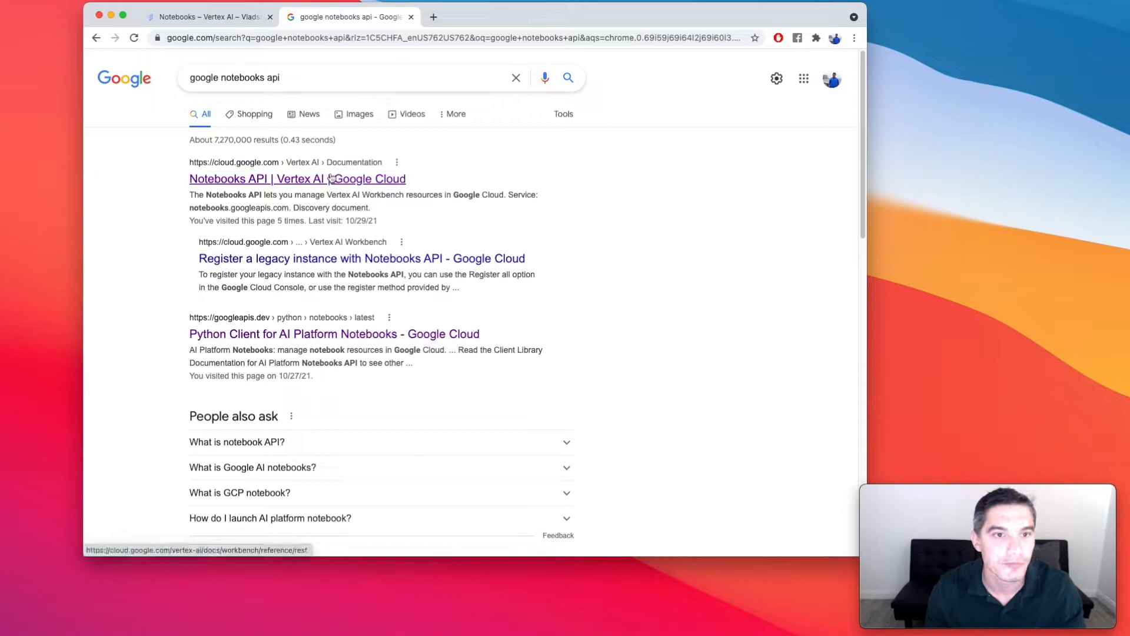
left_click(297, 178)
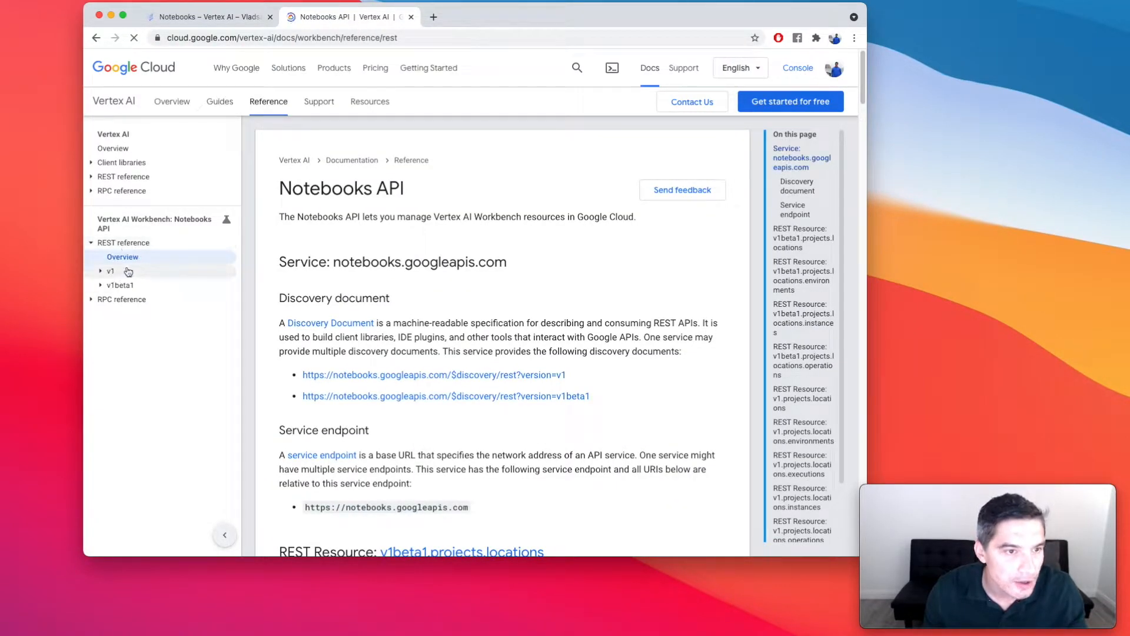
- Navigate v1 > projects.locations.instances to the list method and its GET request URL
left_click(110, 270)
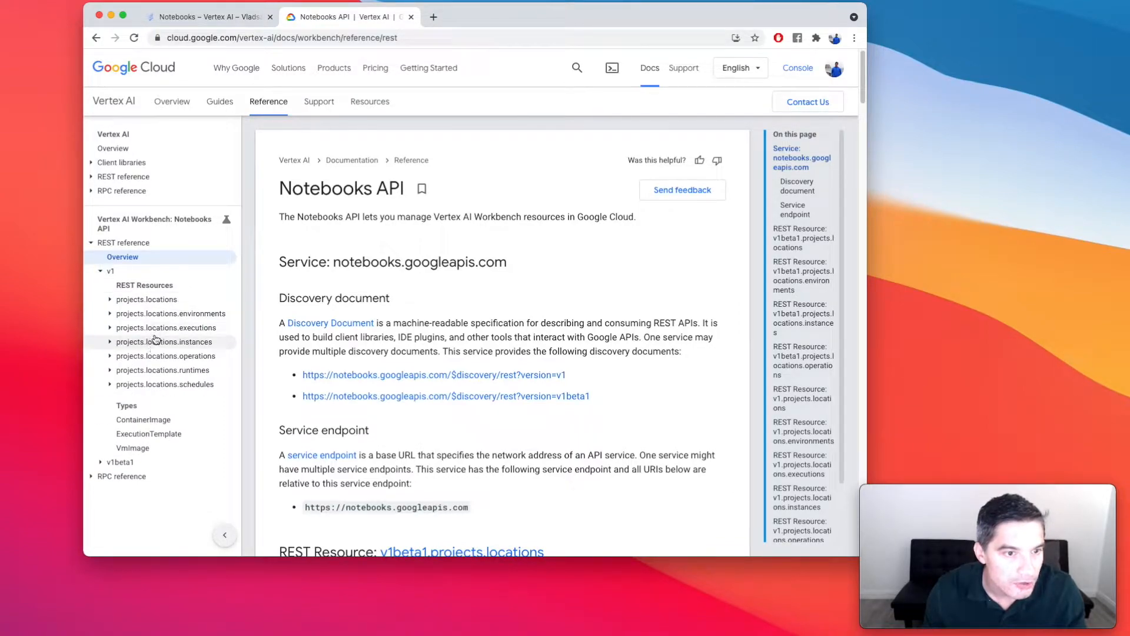
left_click(165, 341)
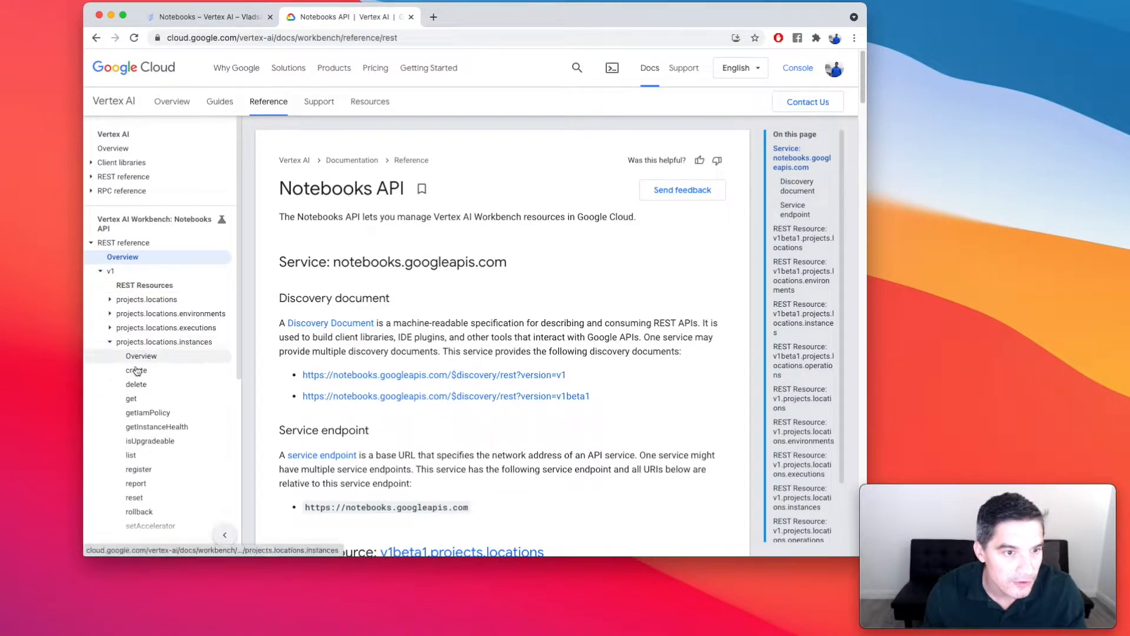
mouse_move(131, 454)
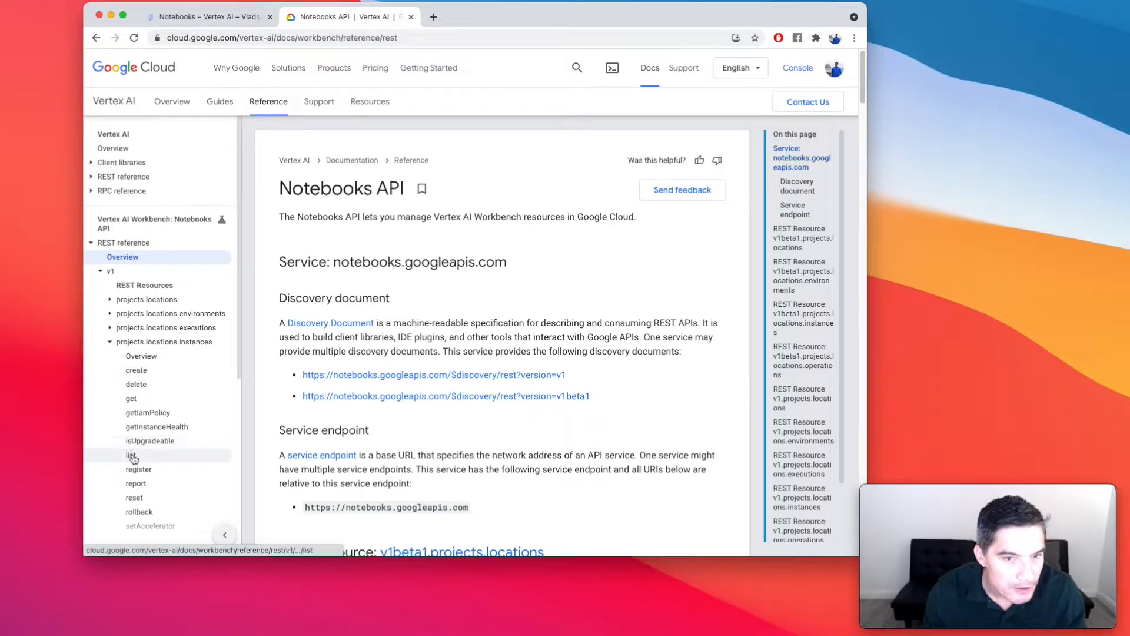
left_click(130, 455)
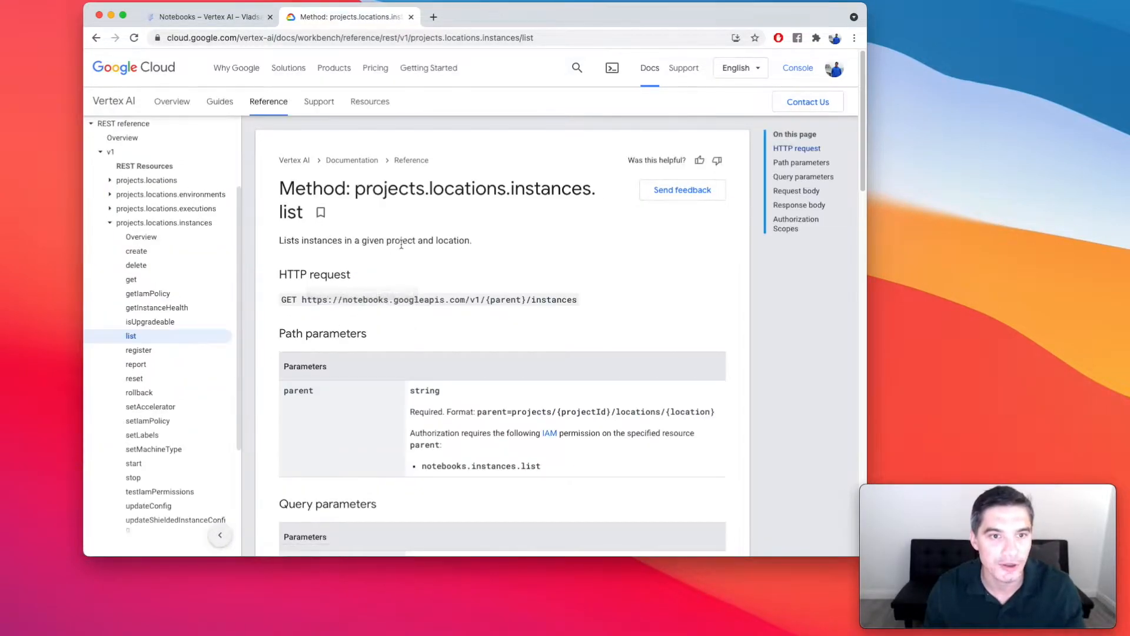
scroll("down", 3)
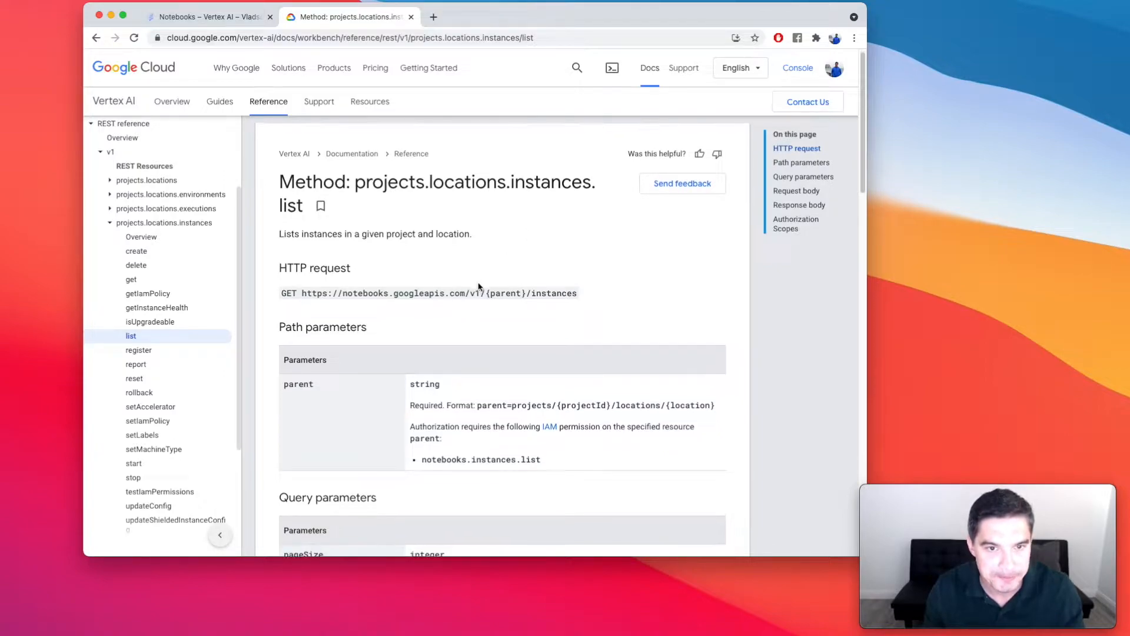
scroll("down", 3)
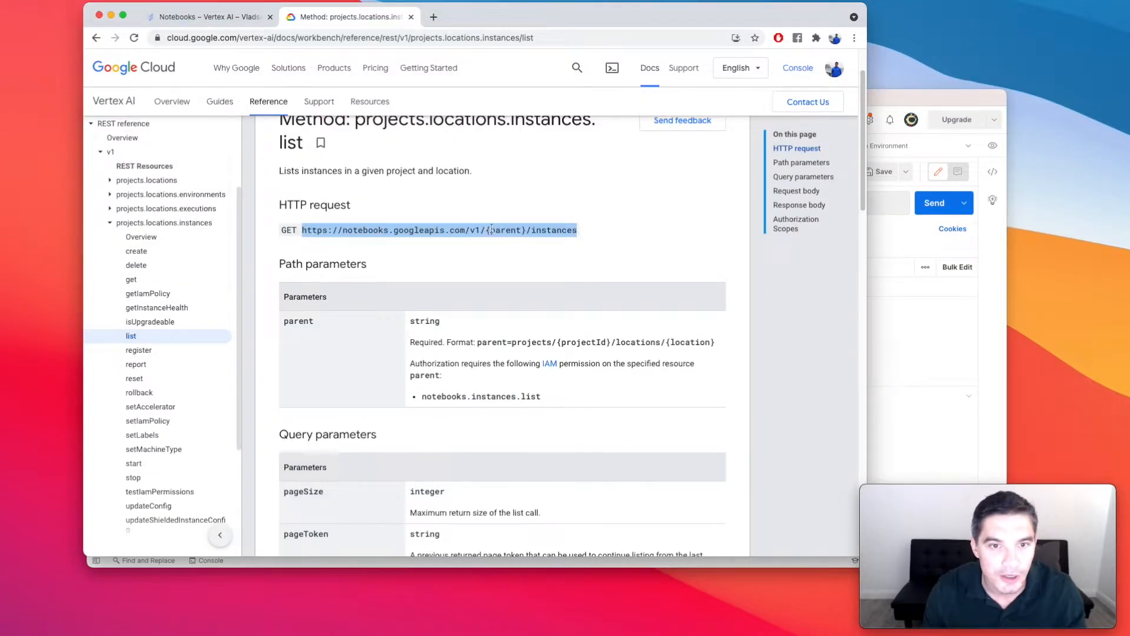
mouse_move(497, 335)
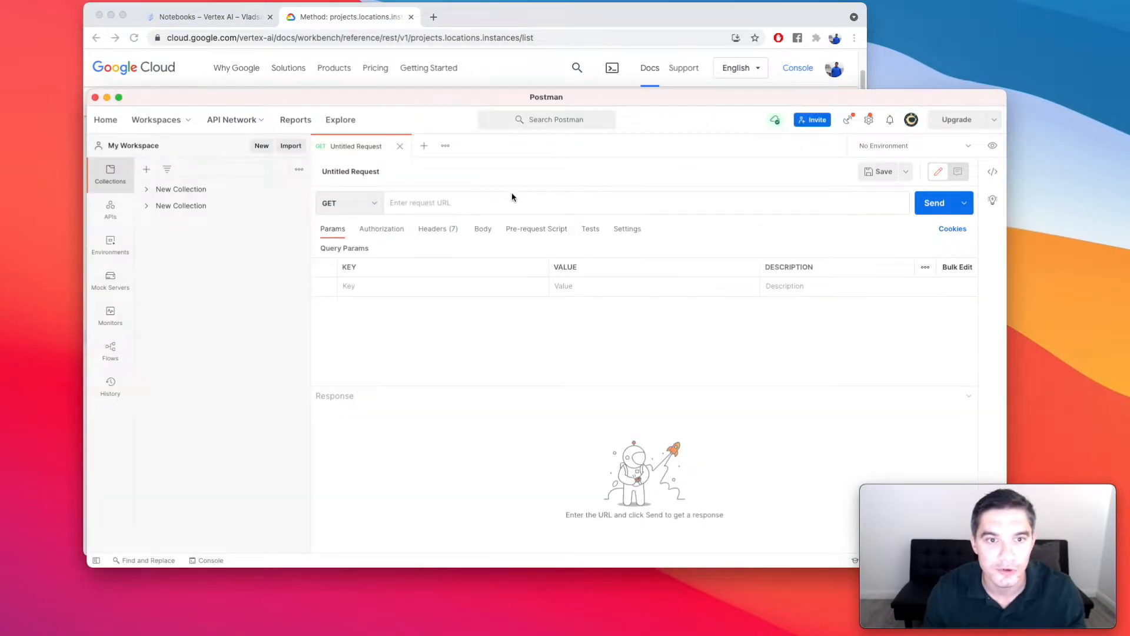
type("https://notebooks.googleapis.com/v1/{parent}/instances")
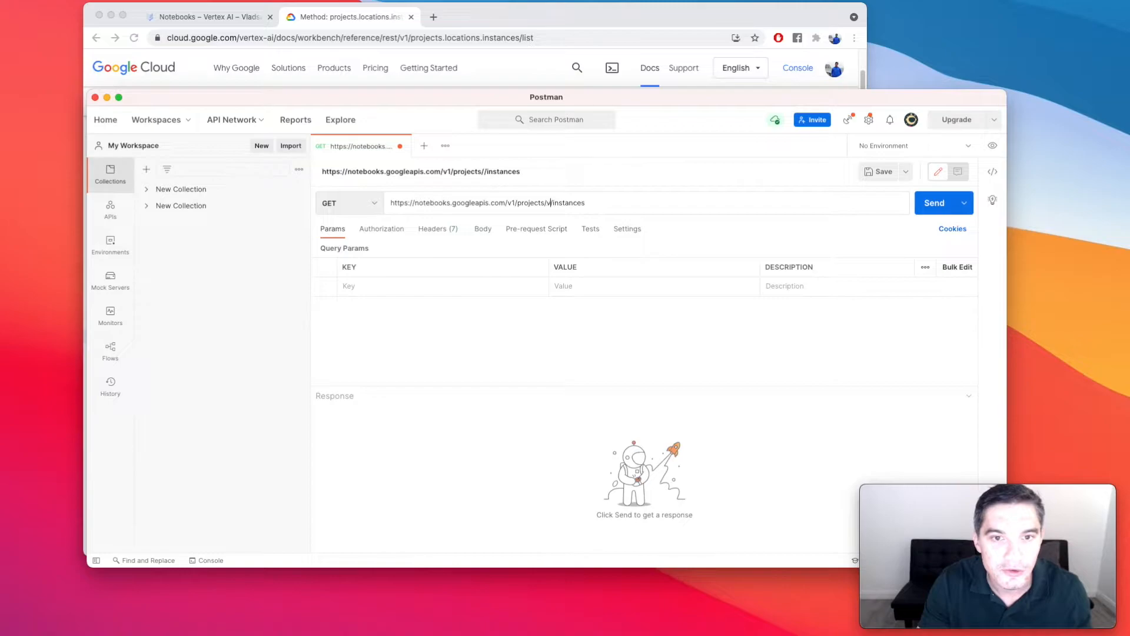
type("vladsave-llc/")
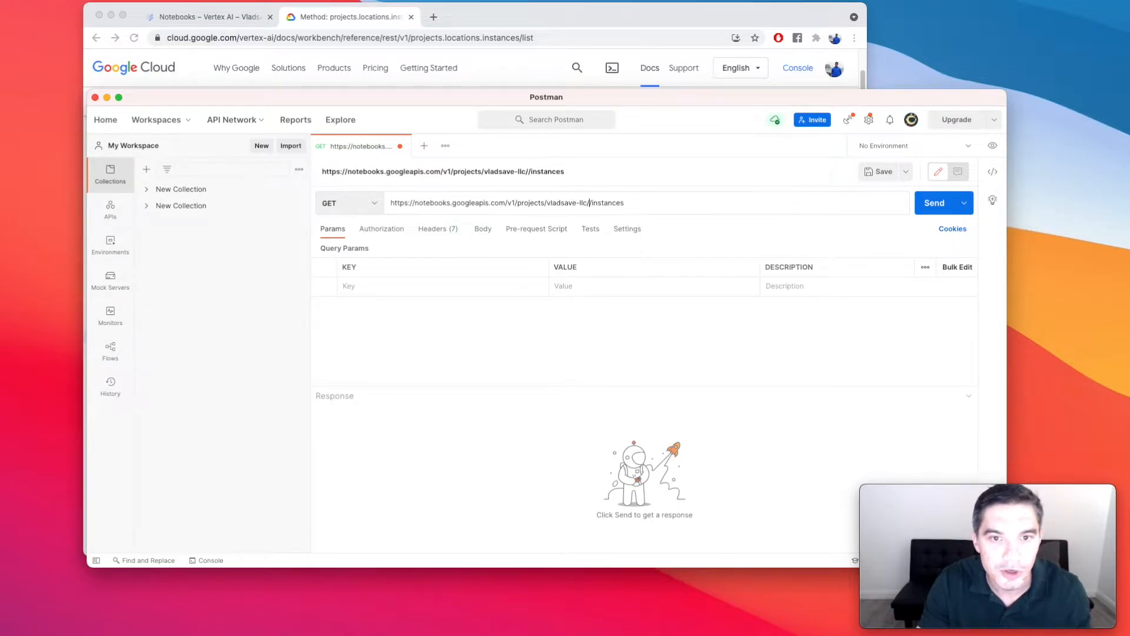
type("locations/us-central1-a")
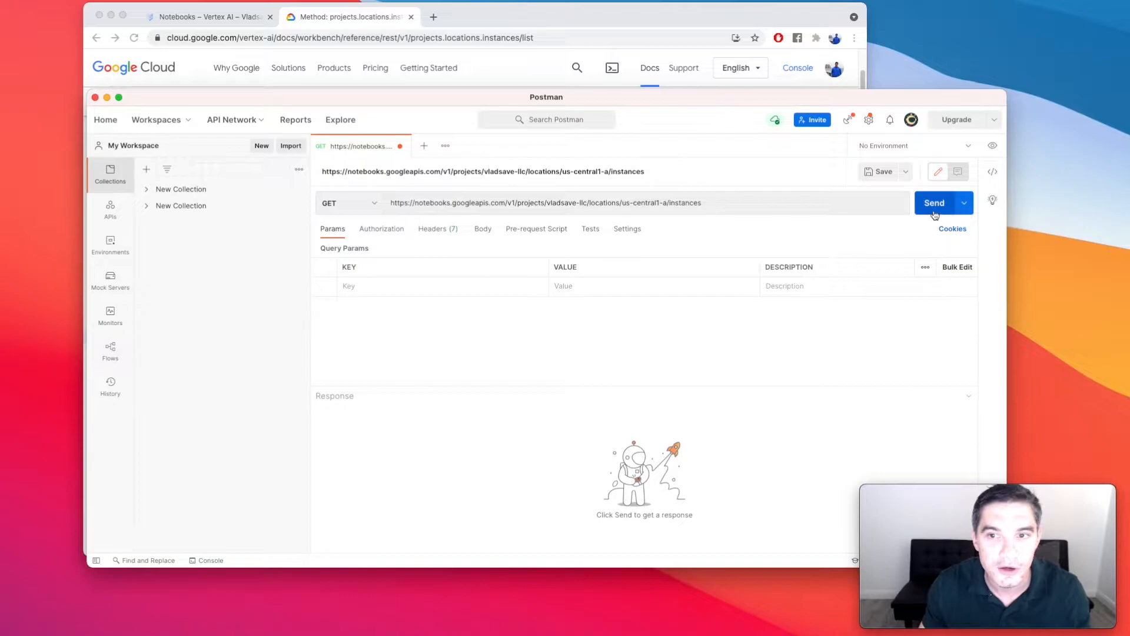
left_click(934, 203)
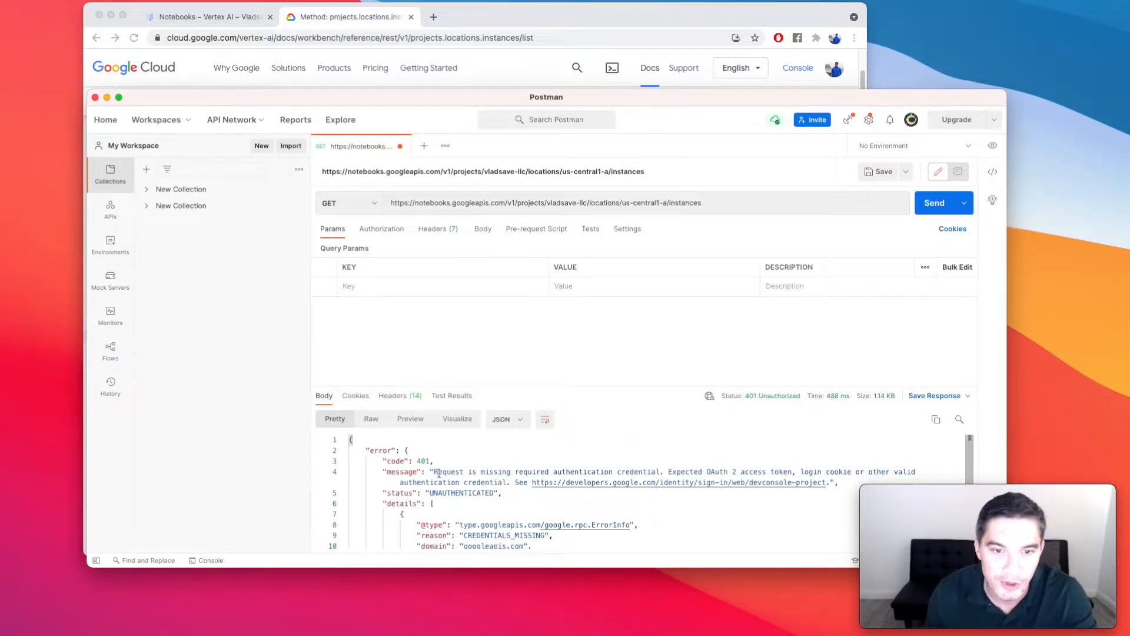
left_click_drag(435, 471, 673, 471)
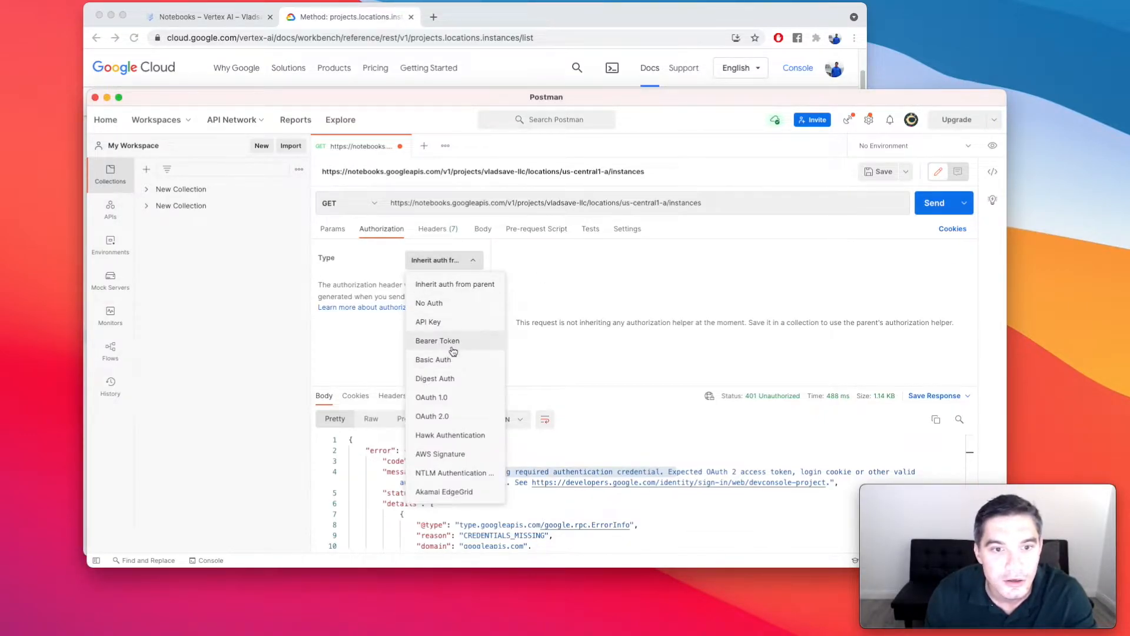
- Authorize with a Bearer token, resend for 200 OK, and compare the result with the Vertex AI notebooks list
left_click(437, 340)
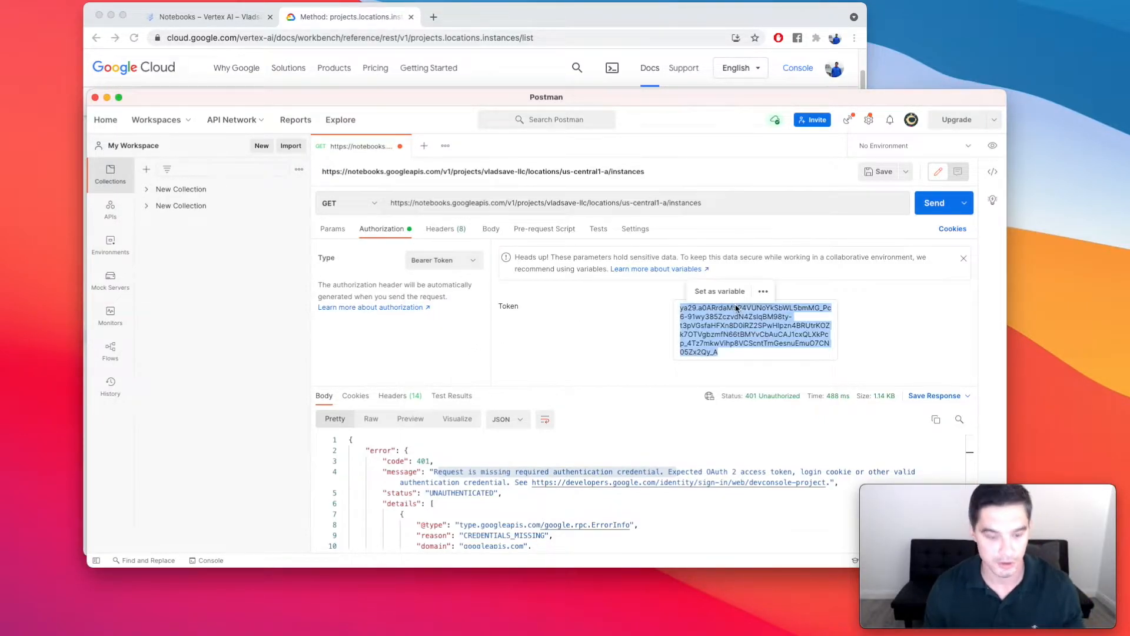
left_click(943, 203)
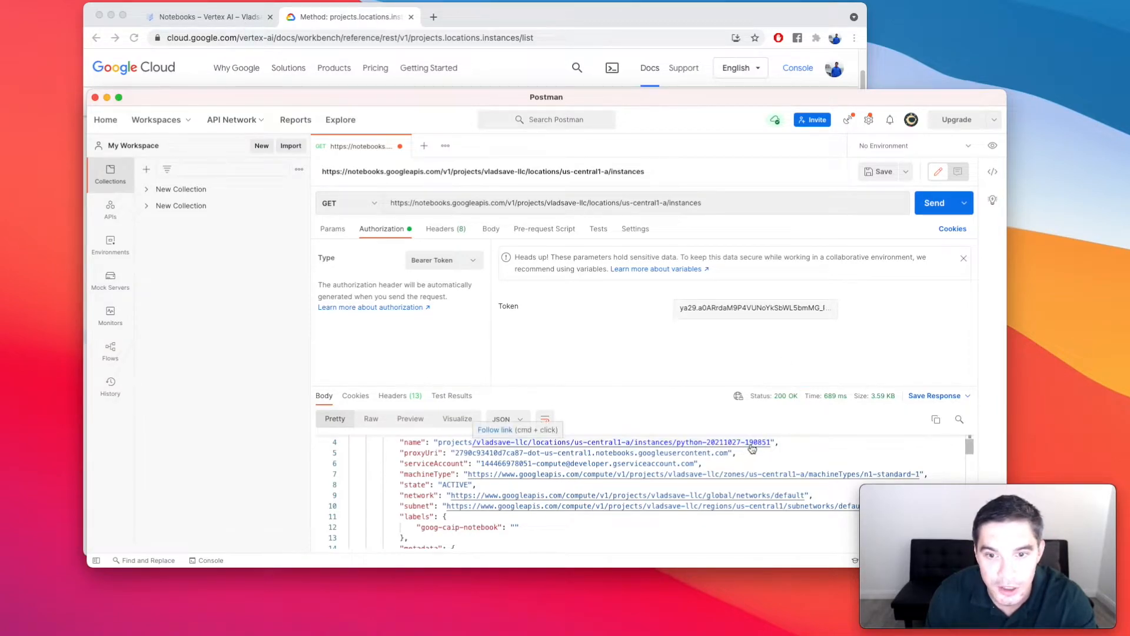
left_click(207, 17)
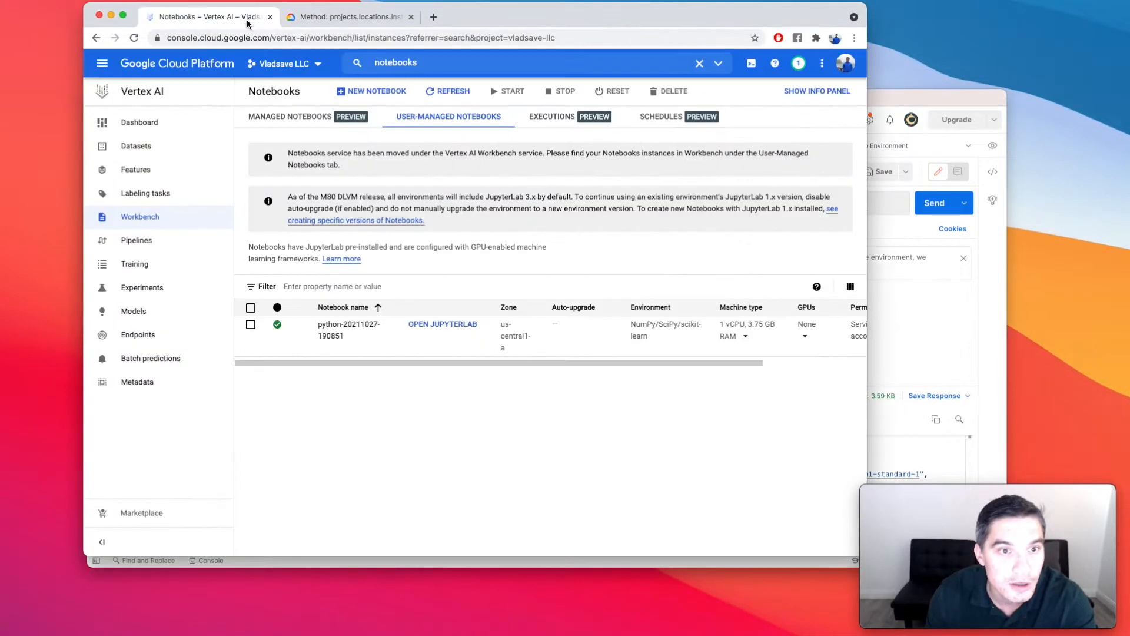
mouse_move(944, 362)
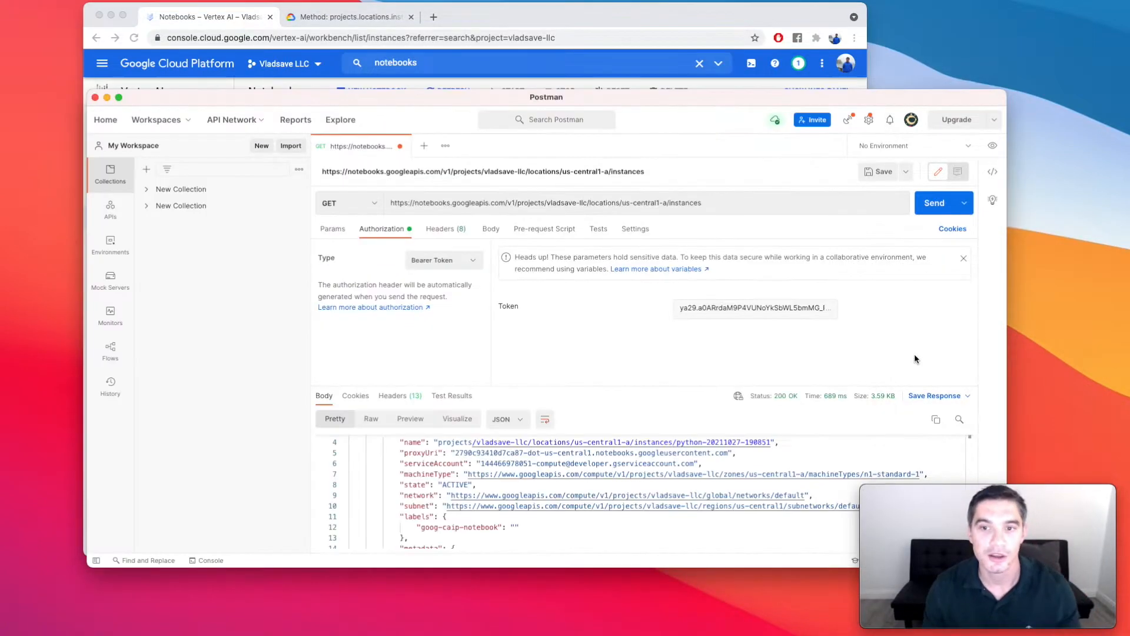
mouse_move(822, 281)
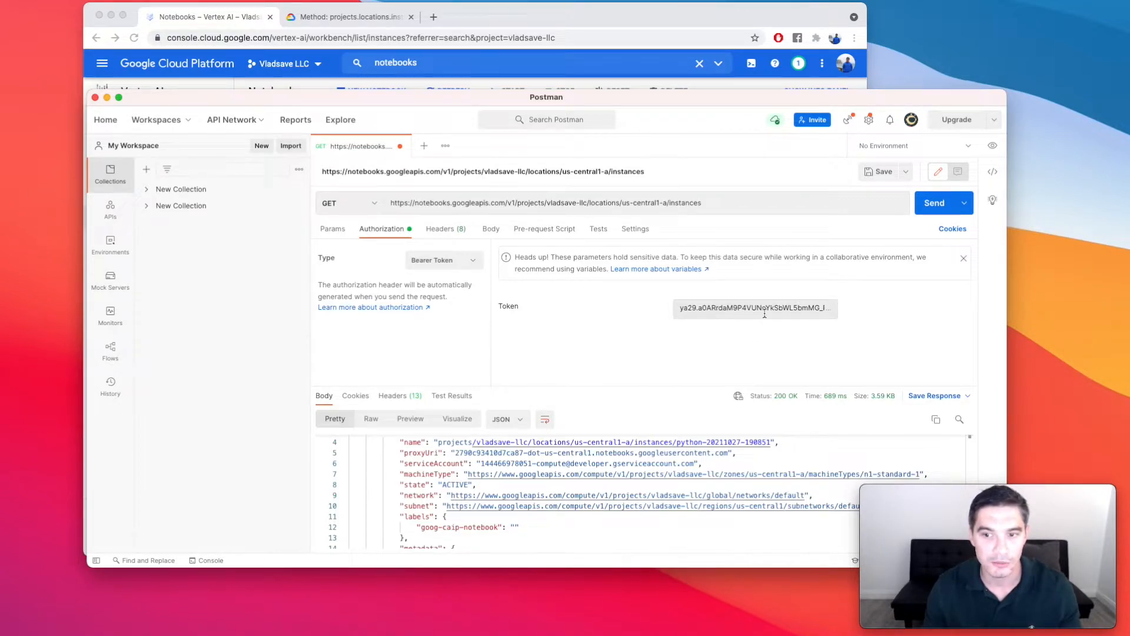
left_click(348, 15)
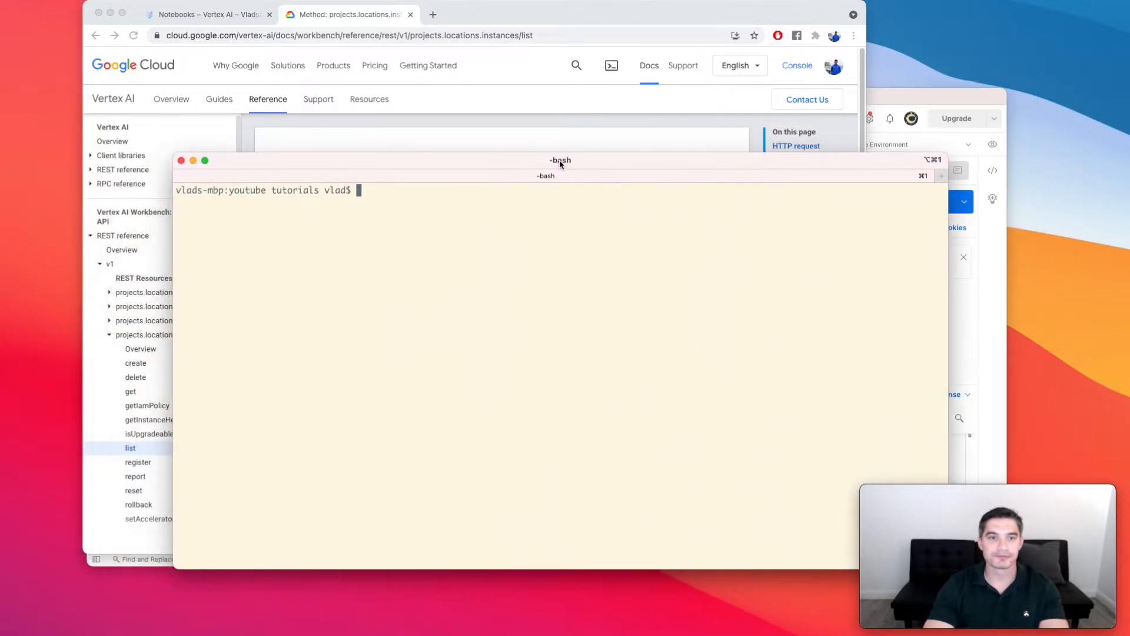
- Run pip3 install google-api-python-client in the terminal
type("p")
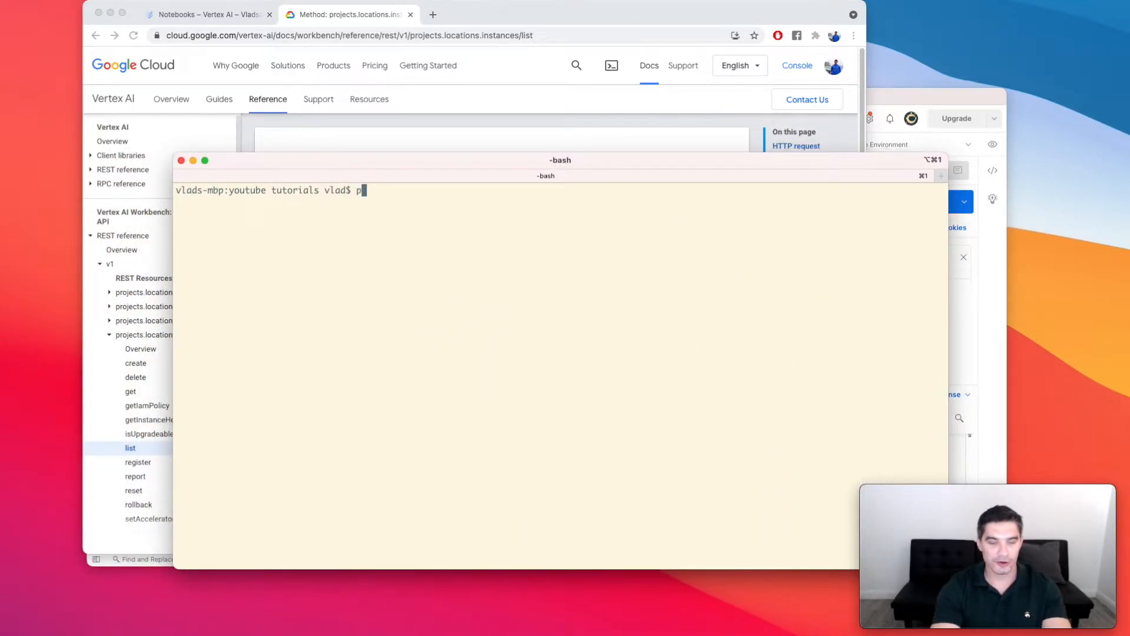
type("ip3 install")
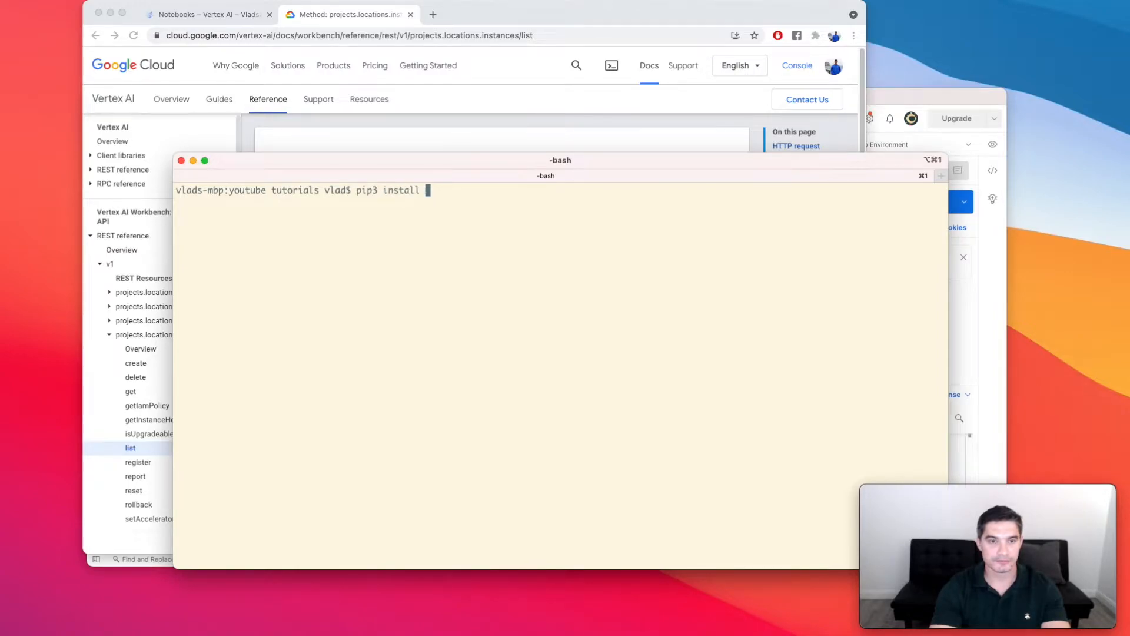
type("google-api")
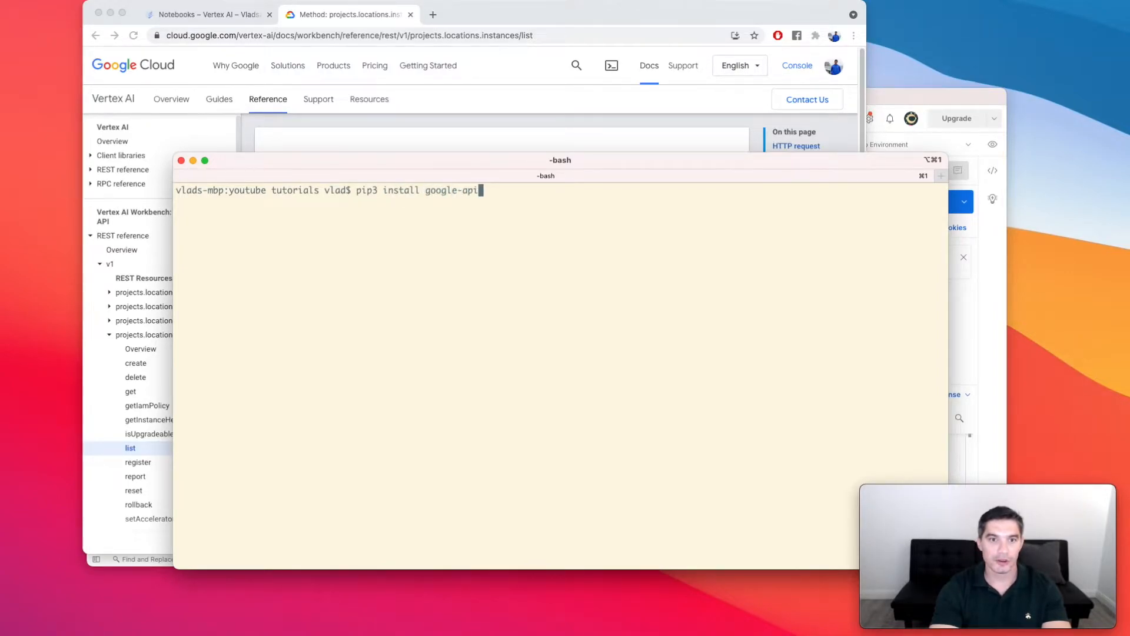
type("-pyth")
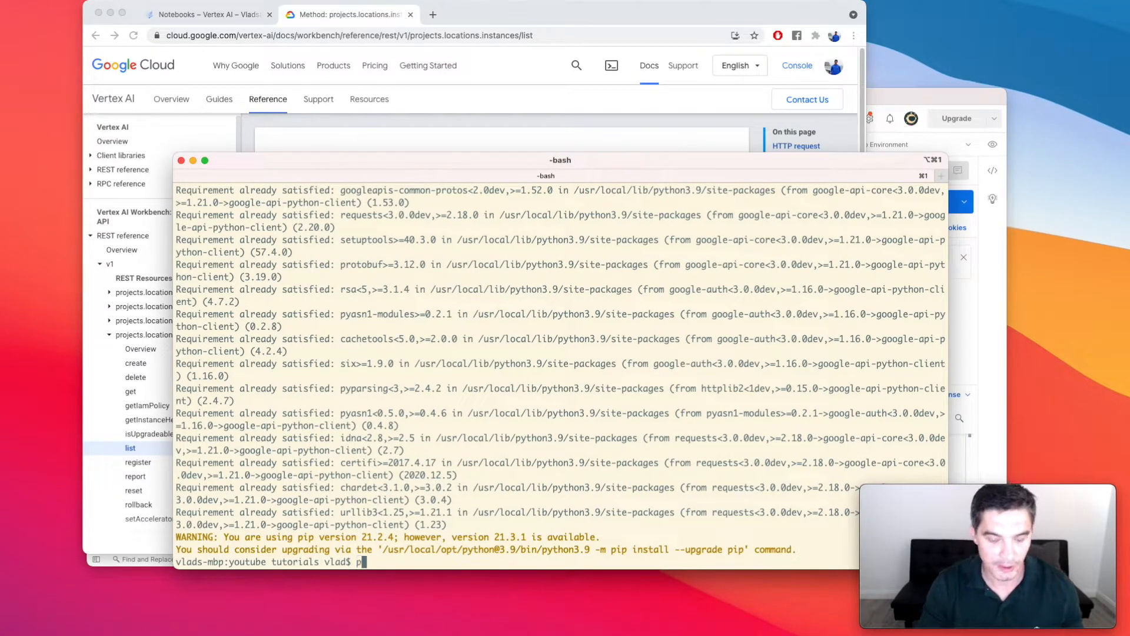
- Start python3, import discovery and build notebooks = discovery.build("notebooks", "v1")
type("ython3")
type("from googleapiclient import")
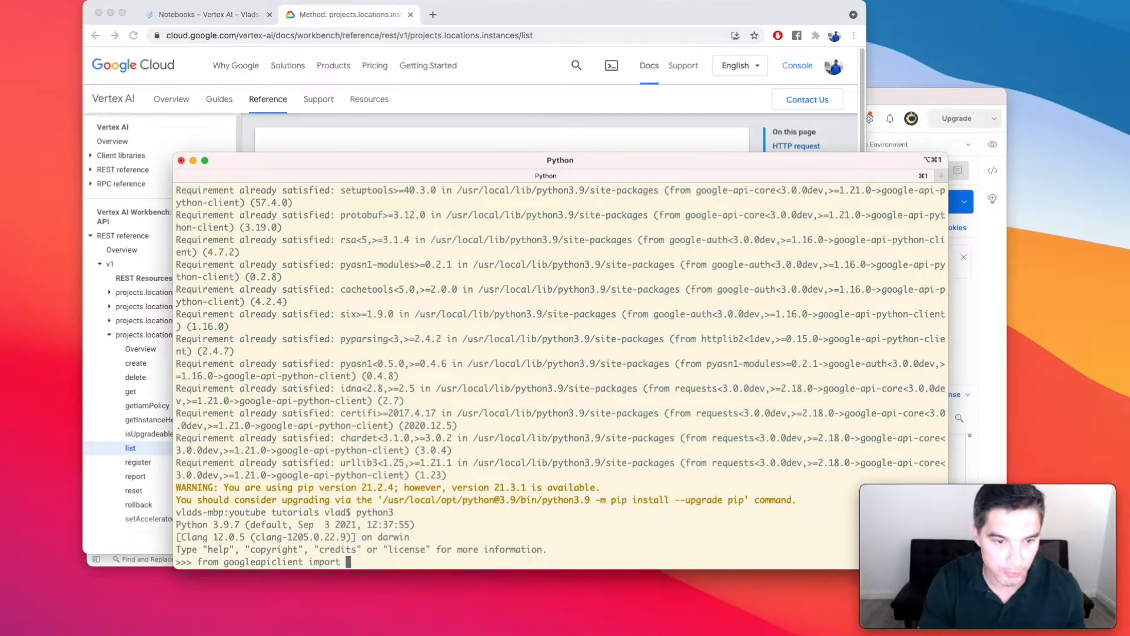
type("discovery")
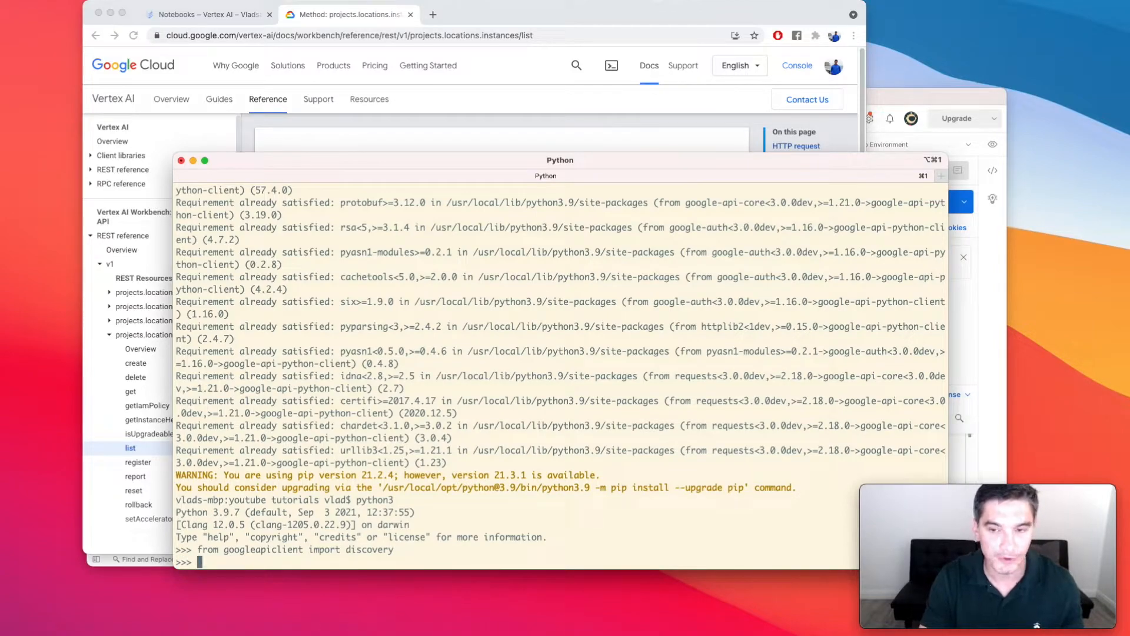
type("notebooks =")
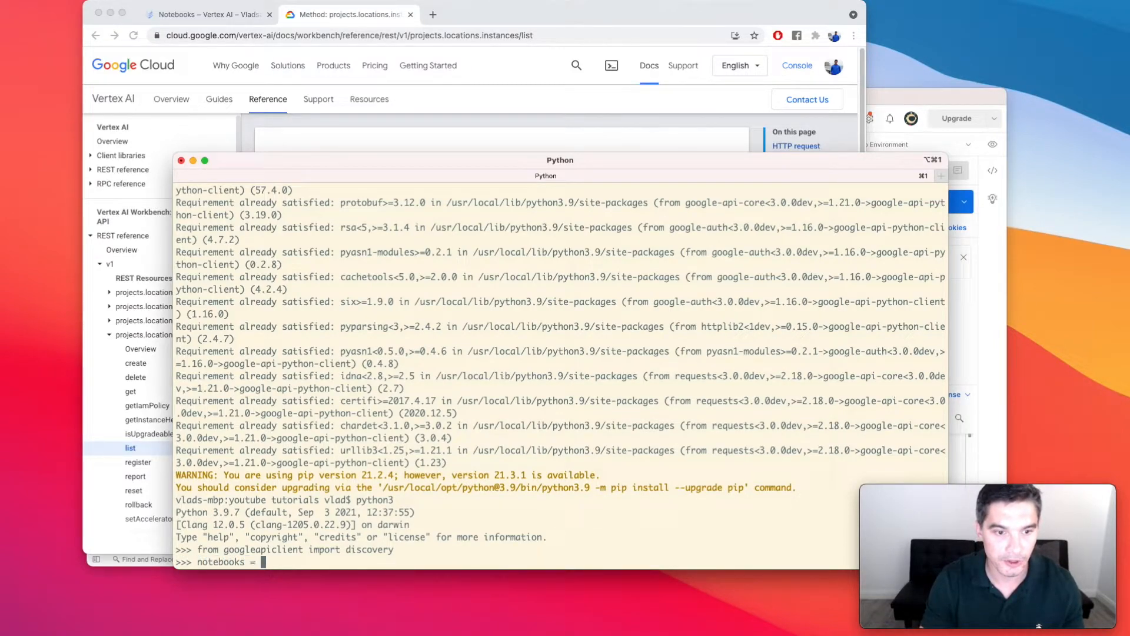
type("discovery")
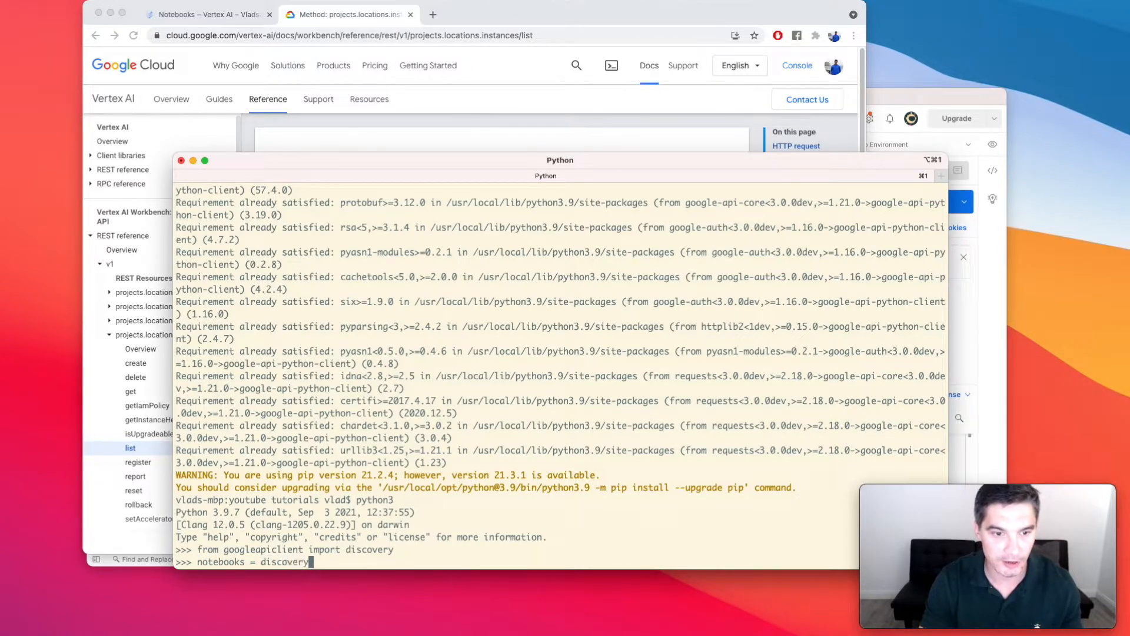
type(".build(")
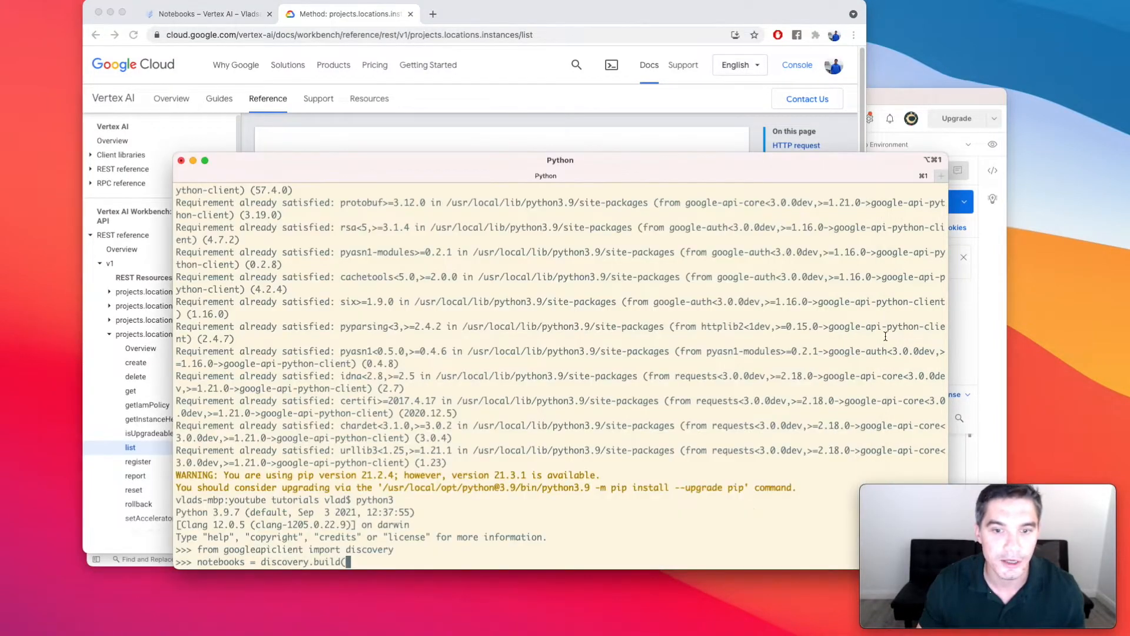
type("\"notebooks\", \"v1\")")
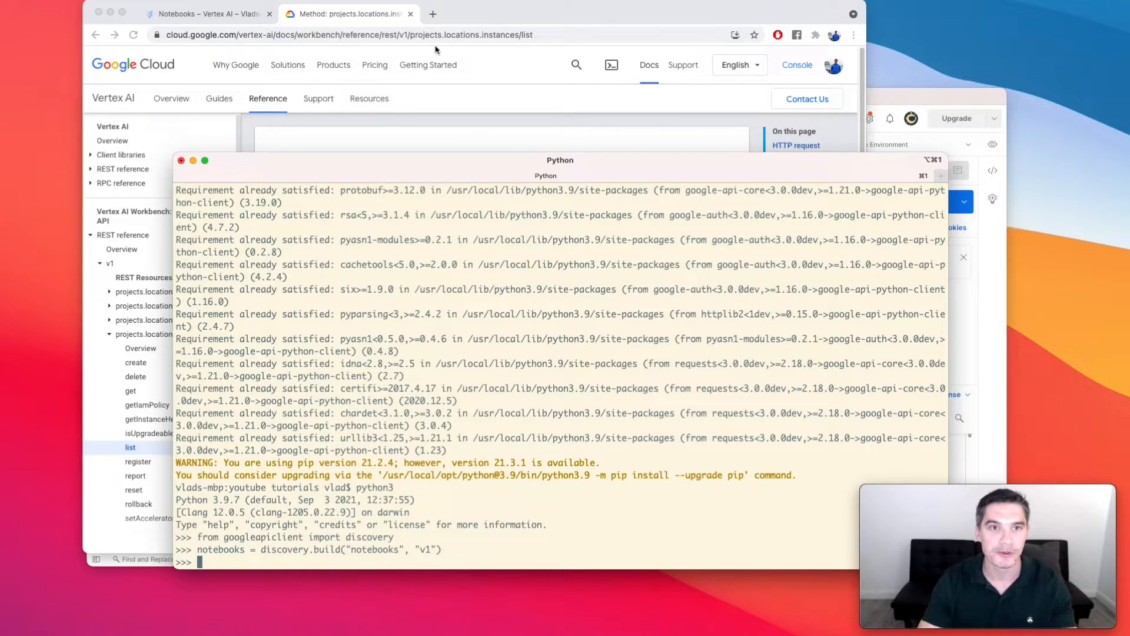
- Google 'googleapiclient discovery', reach the discovery module docs and jump to the build function entry
left_click(573, 14)
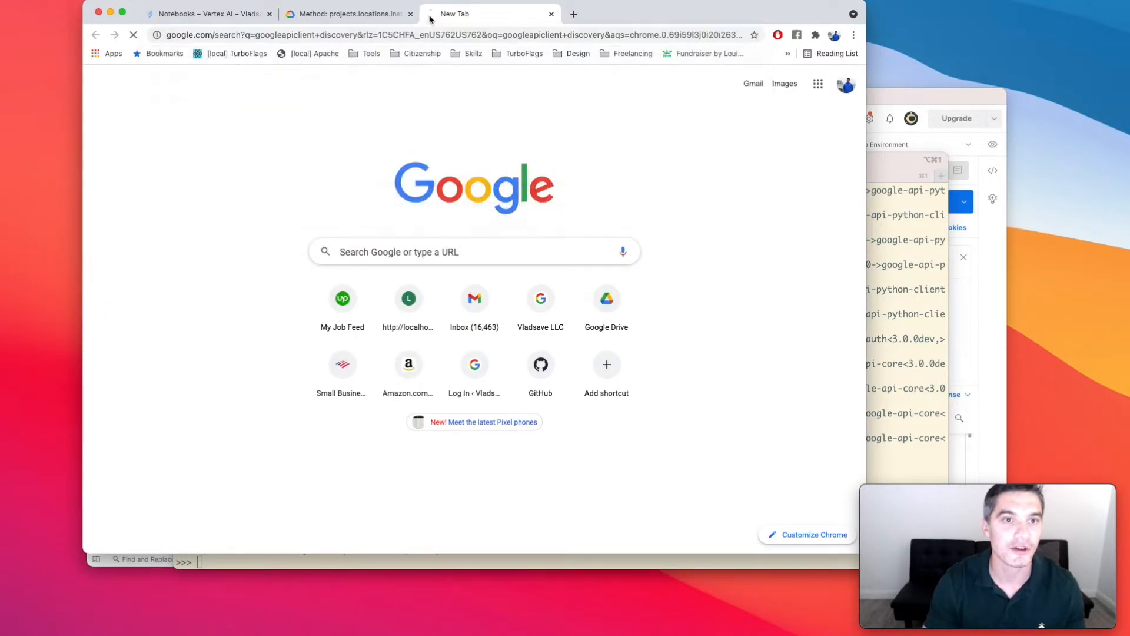
left_click(292, 175)
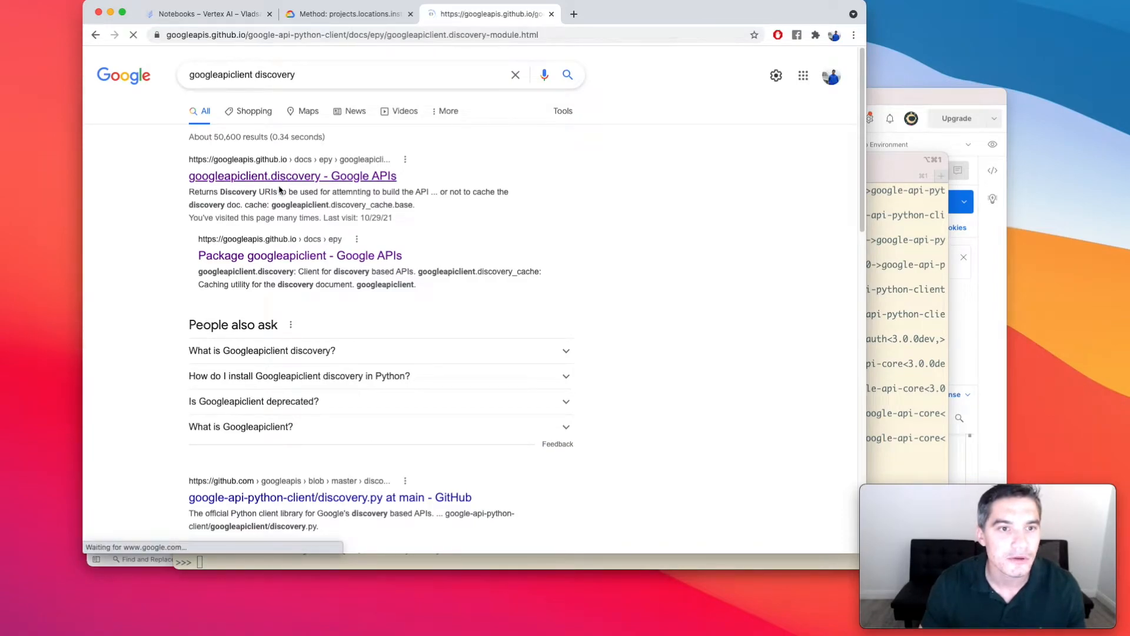
left_click(292, 175)
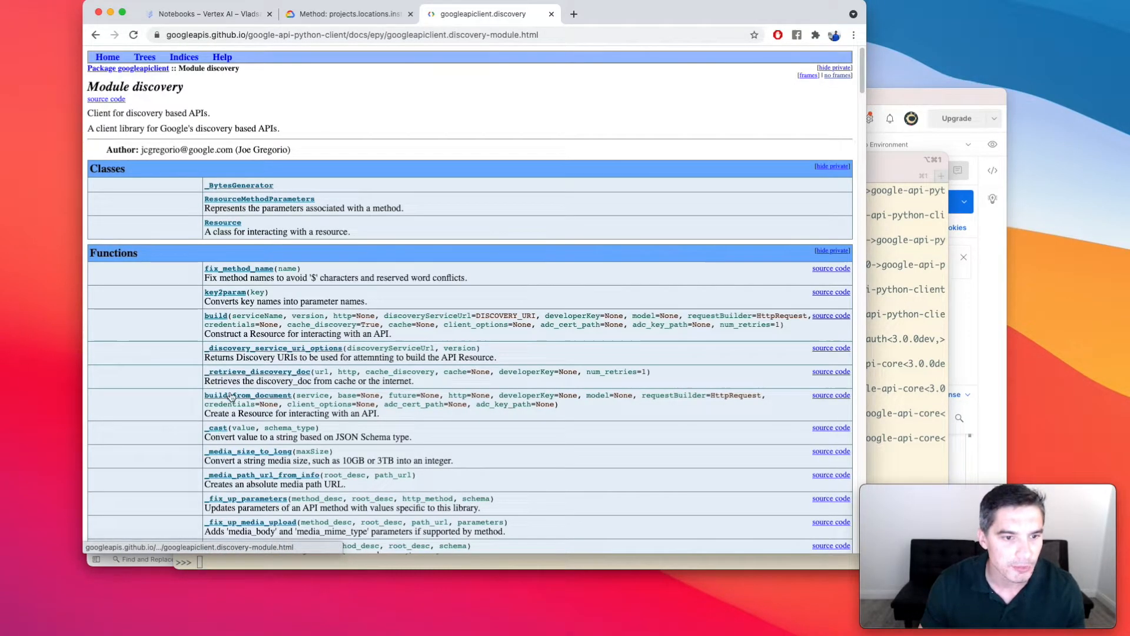
left_click(215, 316)
type("notebooks = discovery.build(\"notebooks\", \"v1\")")
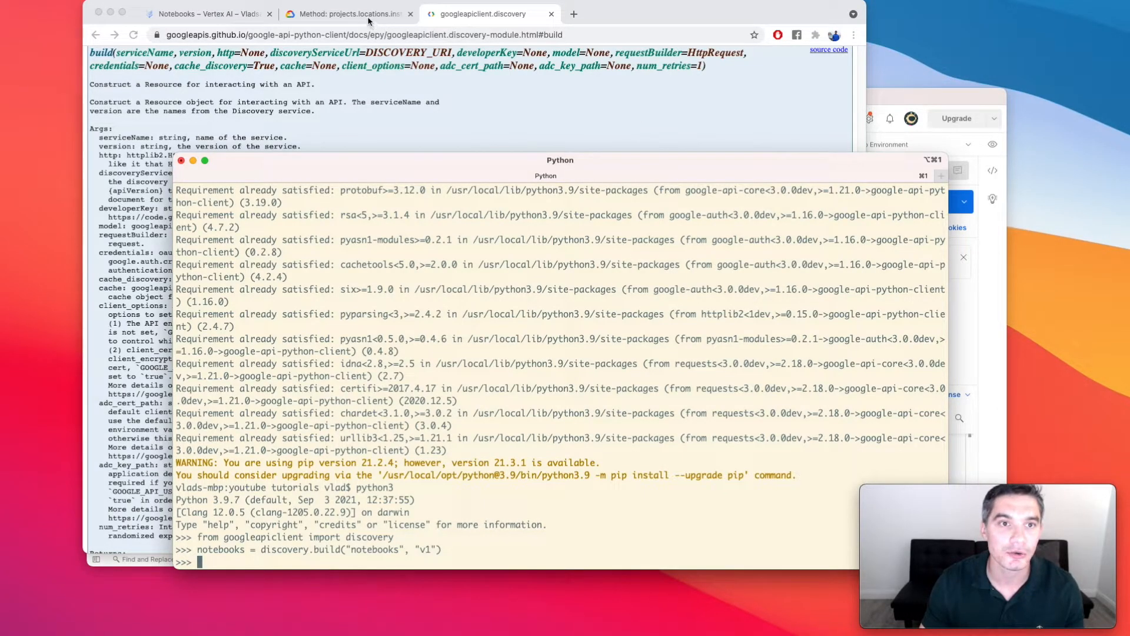
- Check the instances list reference and start the notebooks.projects().locations().instances().list call
left_click(349, 14)
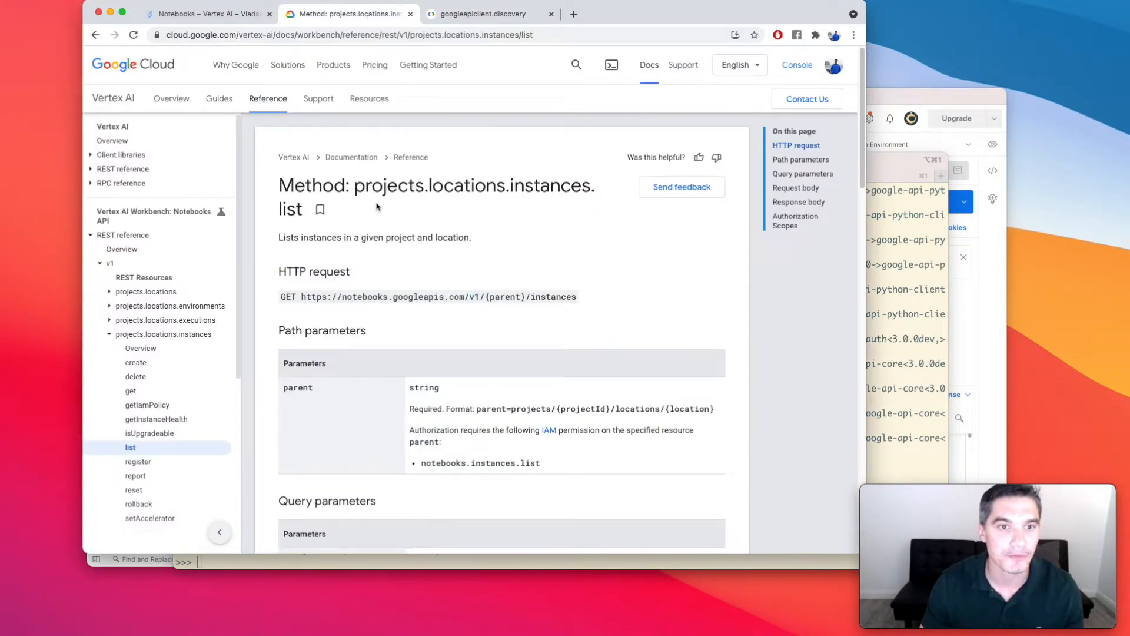
double_click(396, 184)
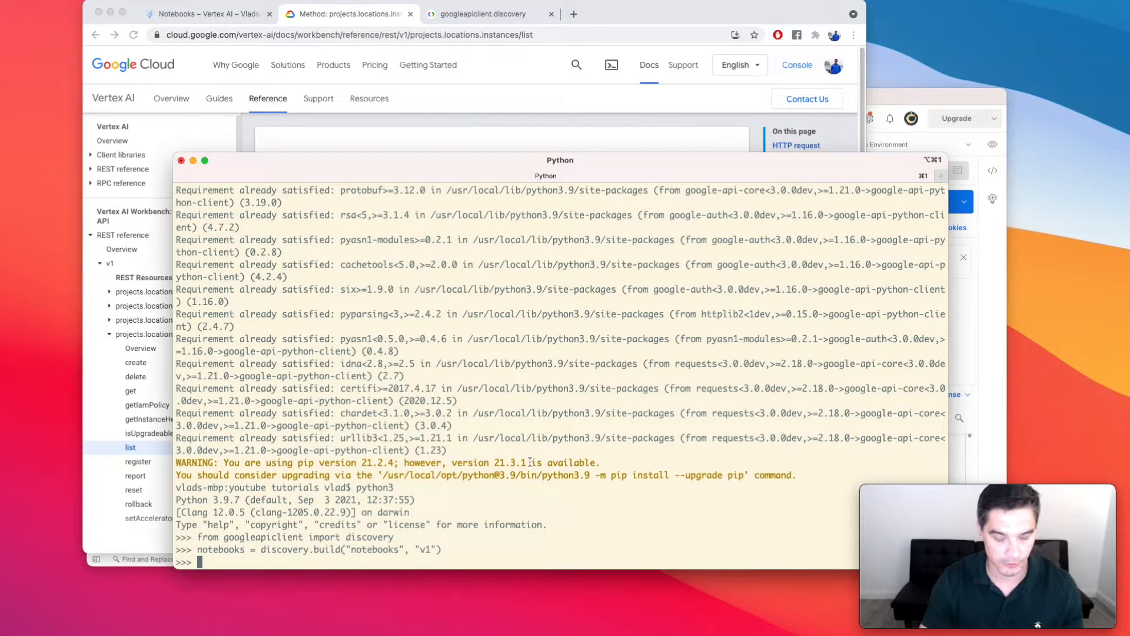
type("notebooks.")
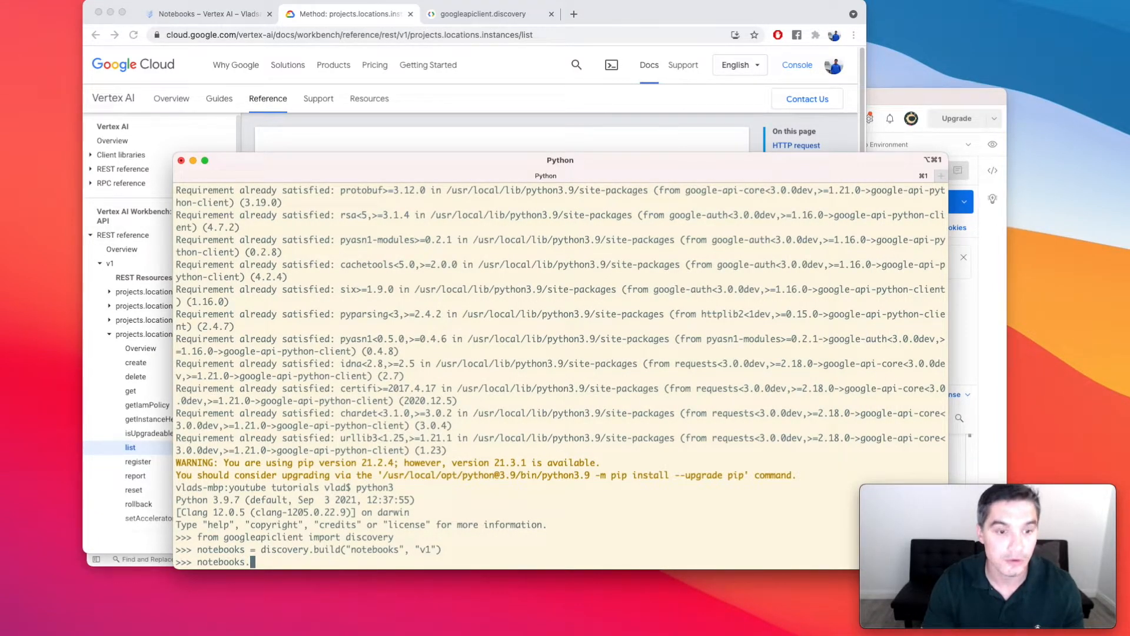
type("projects().locations(")
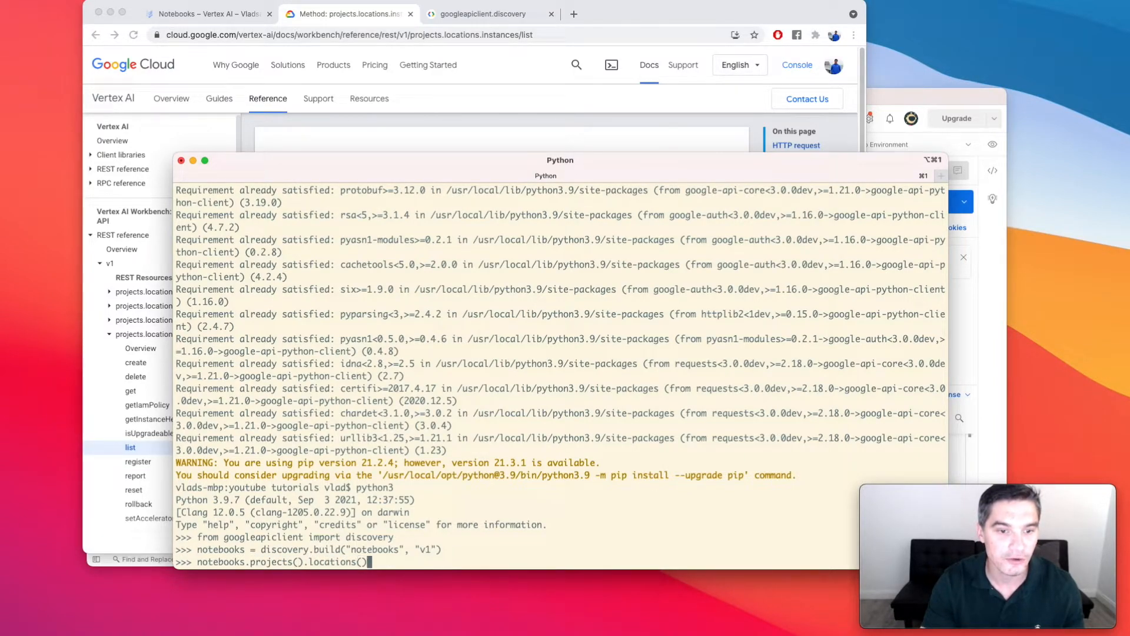
type("instances().li")
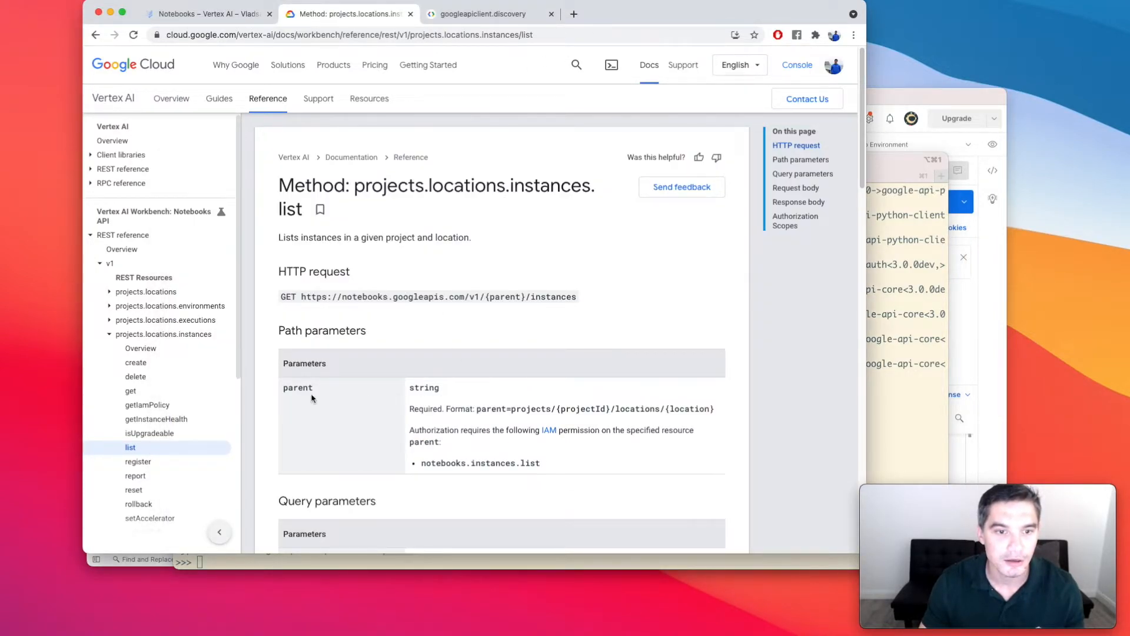
- Add parent="projects/vladsave-llc/locations/us-central1-a" and execute the instances list request
double_click(298, 387)
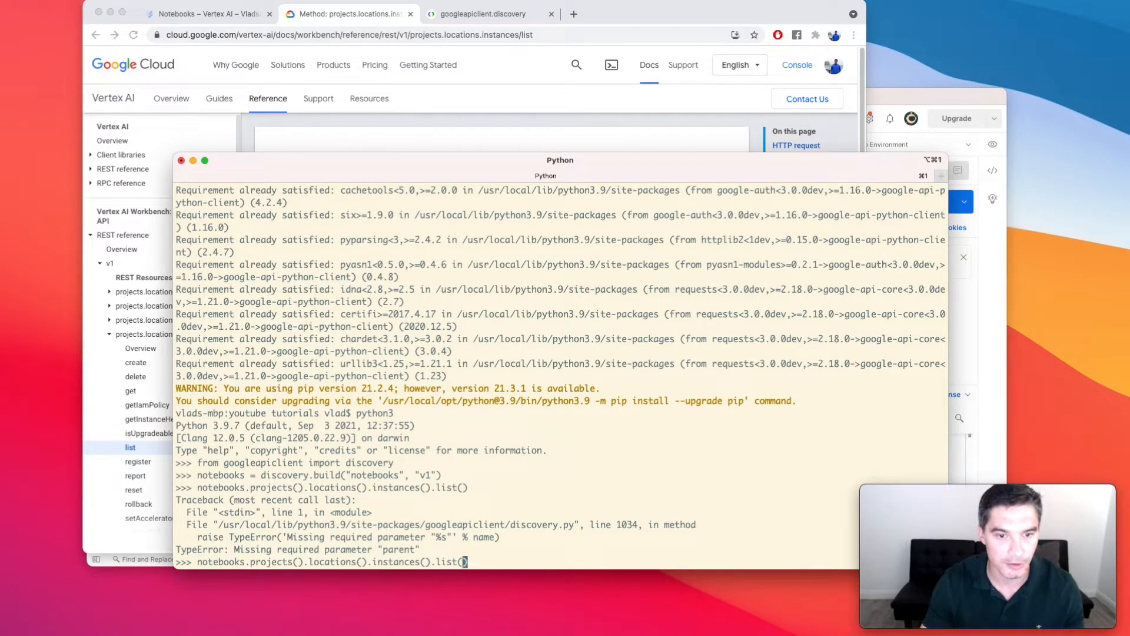
type("parent=\"proej")
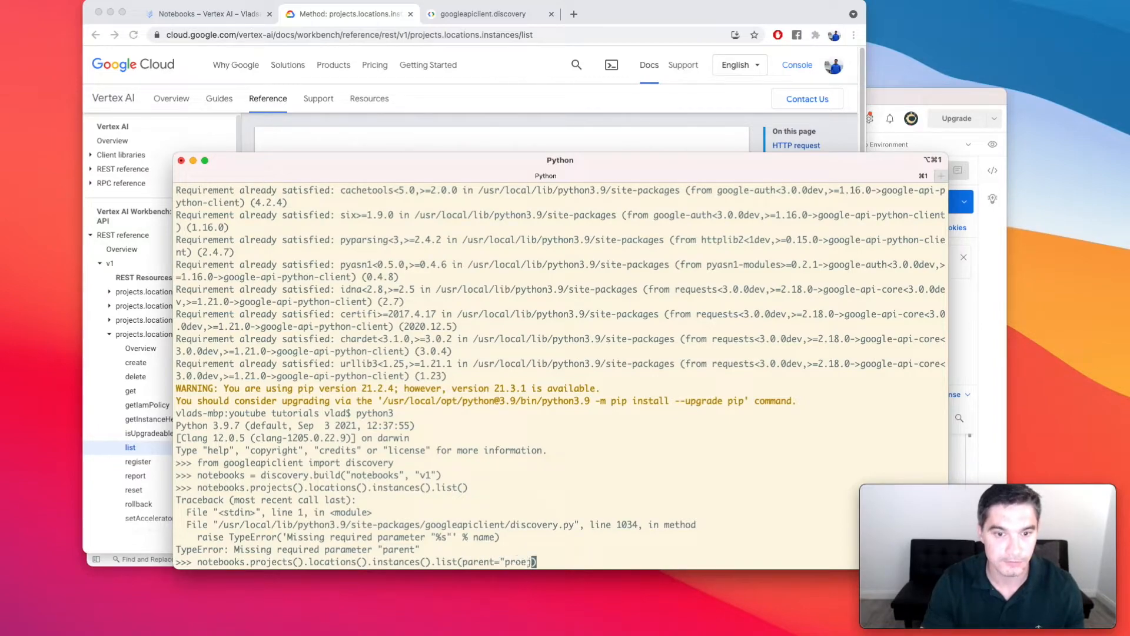
type("projects/vlad")
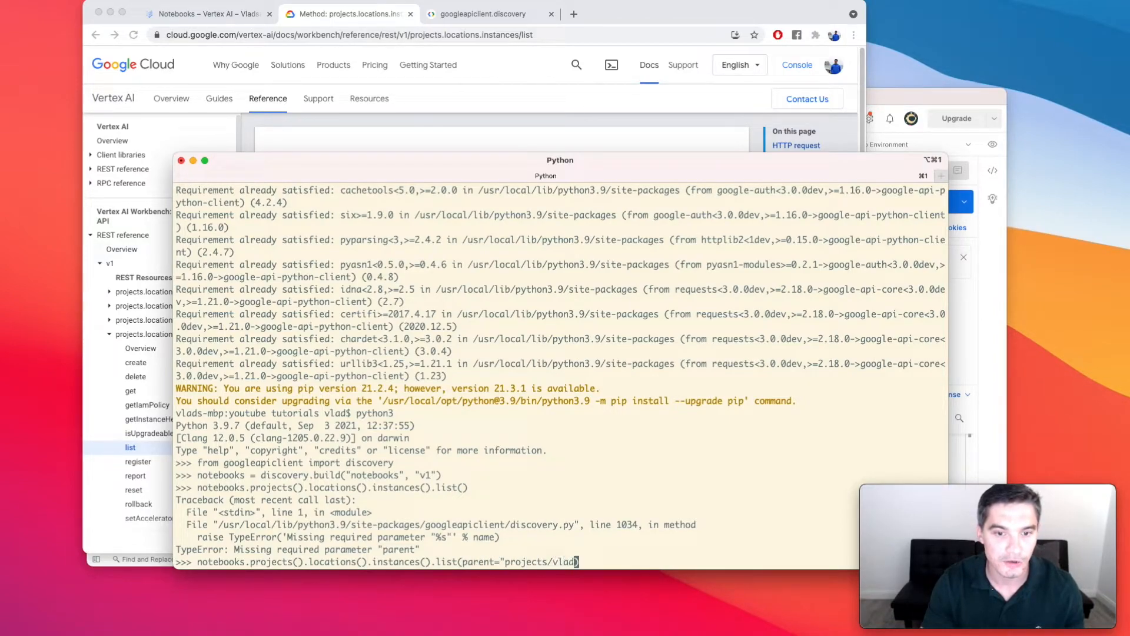
type("save-ll")
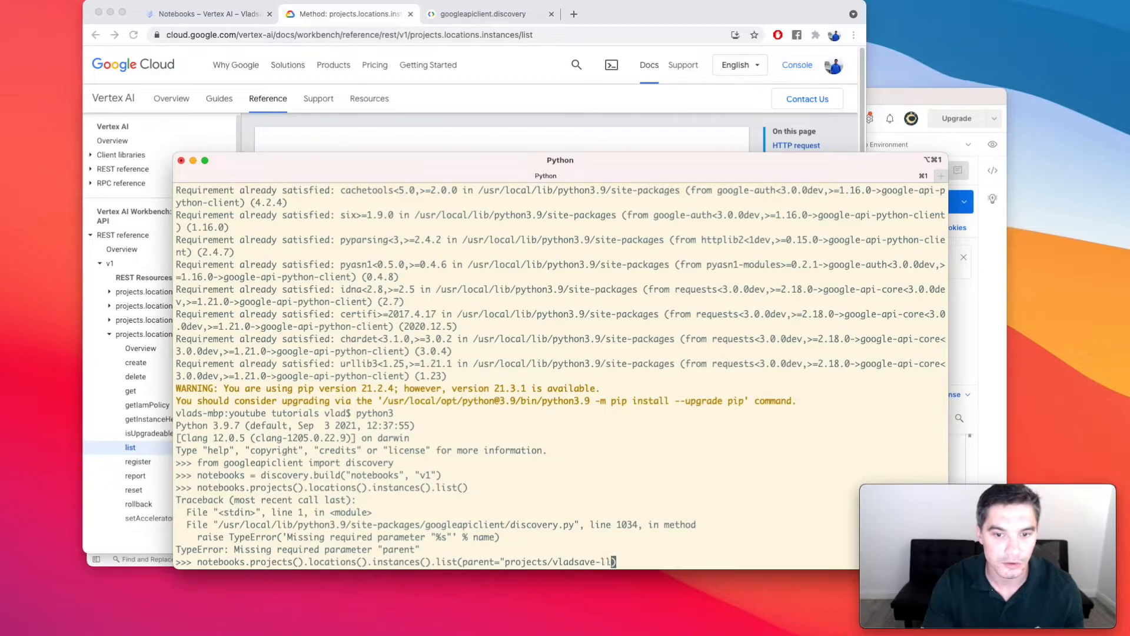
type("c/locations/")
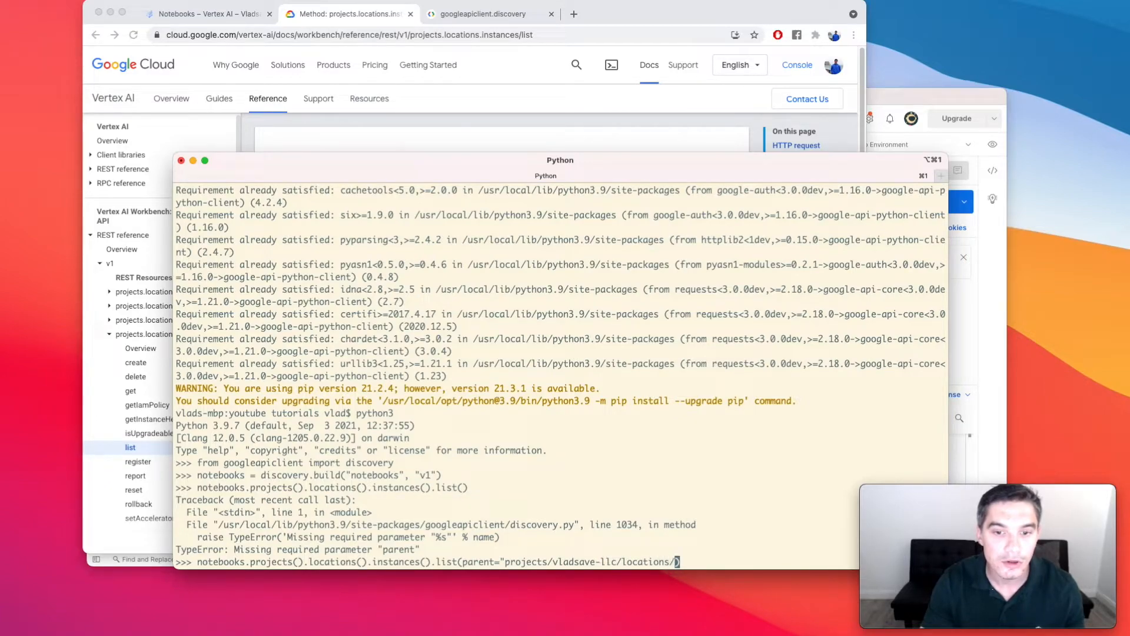
type("us-central1-a\")")
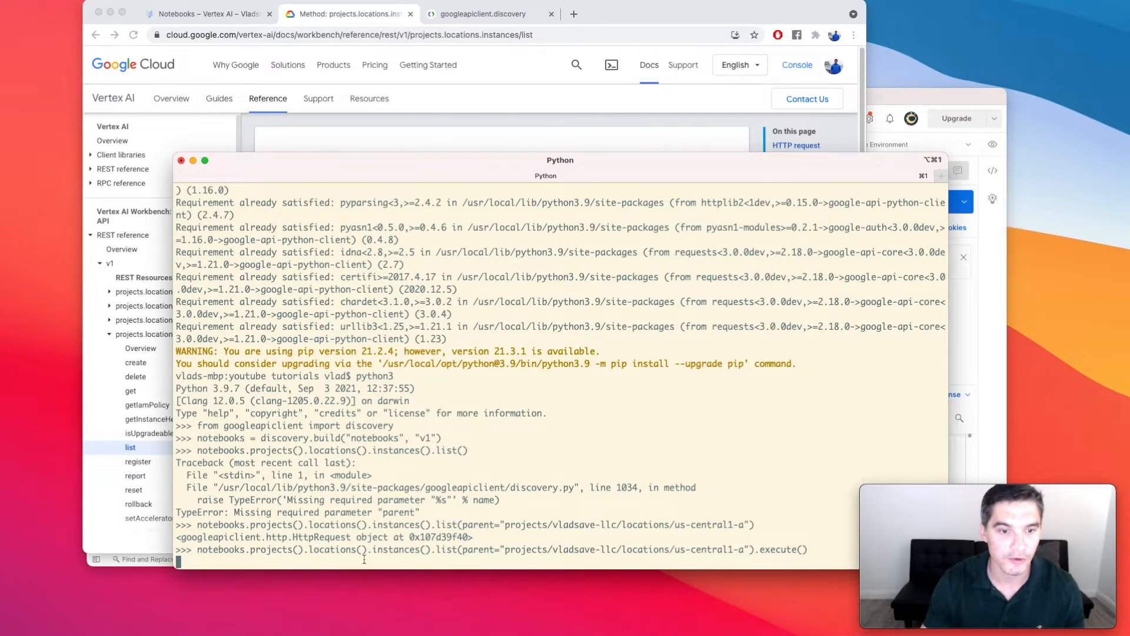
key("Return")
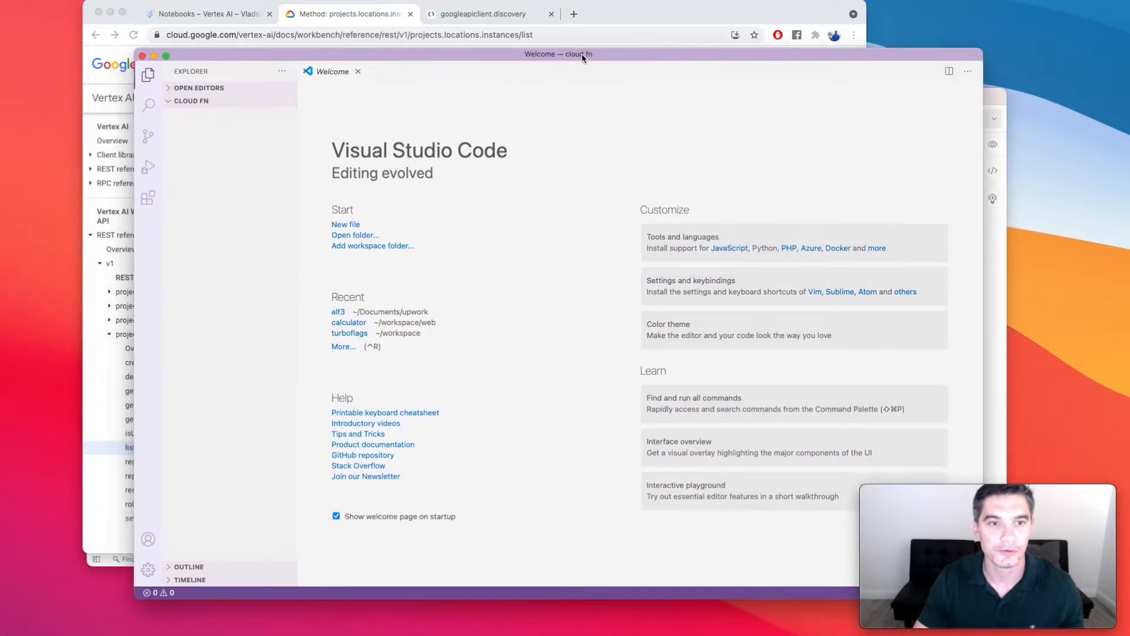
- Create a new text file in the cloud fn folder and save it as main.py
left_click(345, 224)
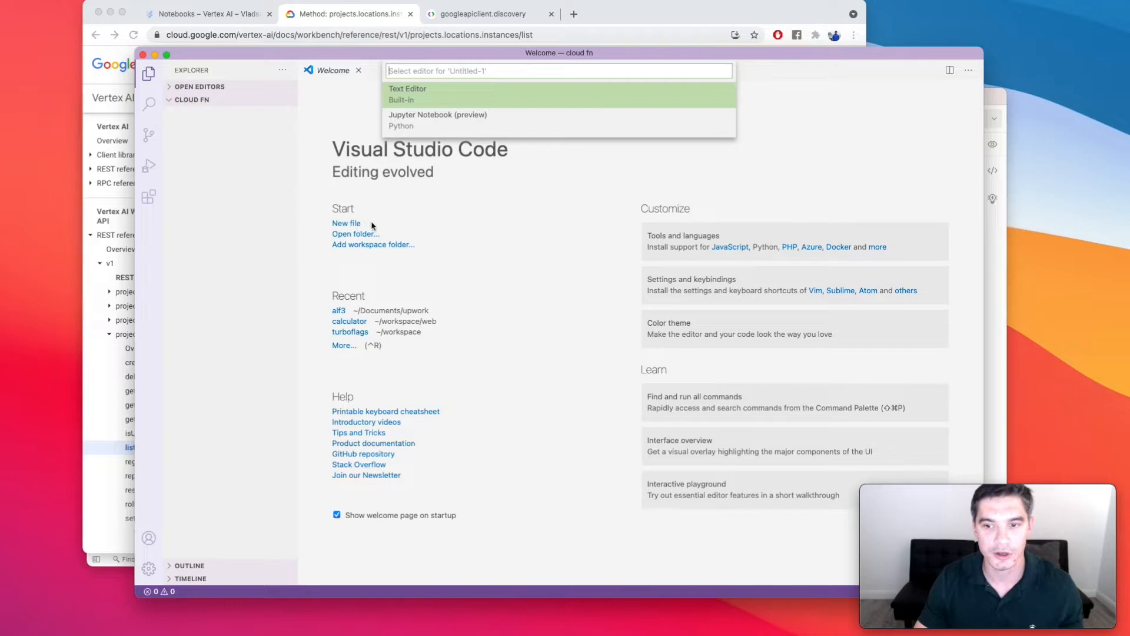
mouse_move(424, 99)
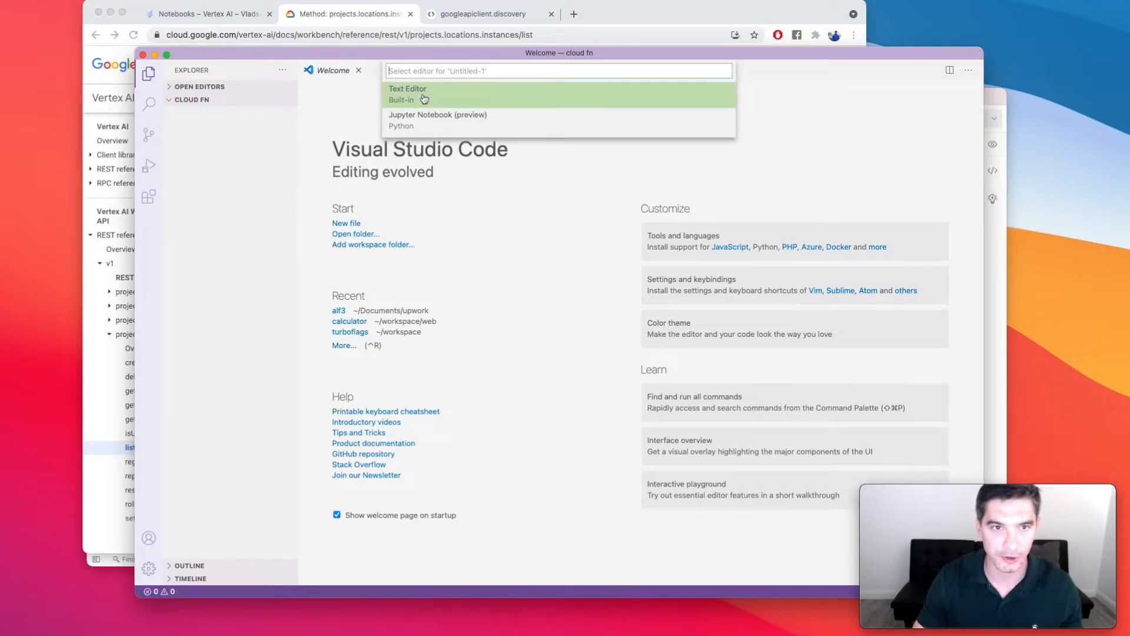
left_click(408, 94)
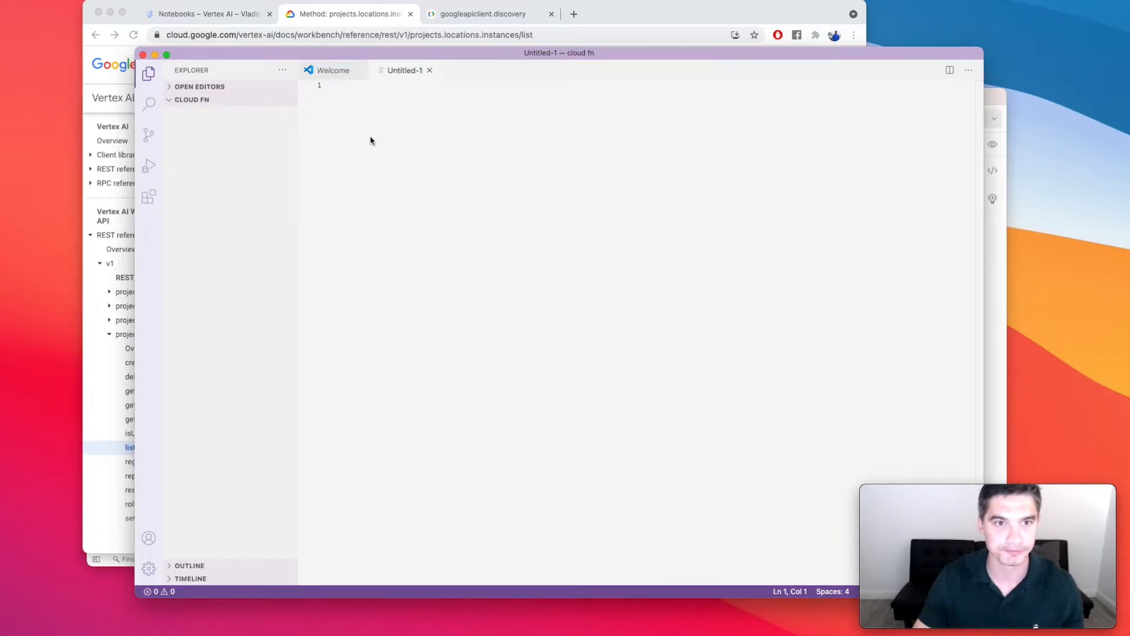
key("cmd+s")
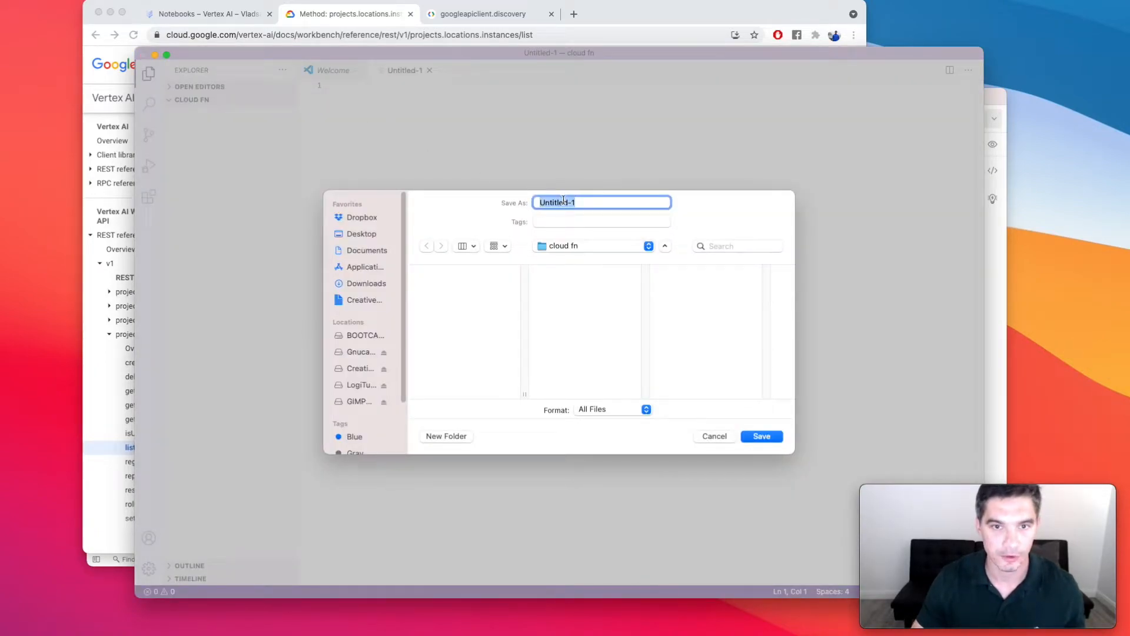
type("main.p")
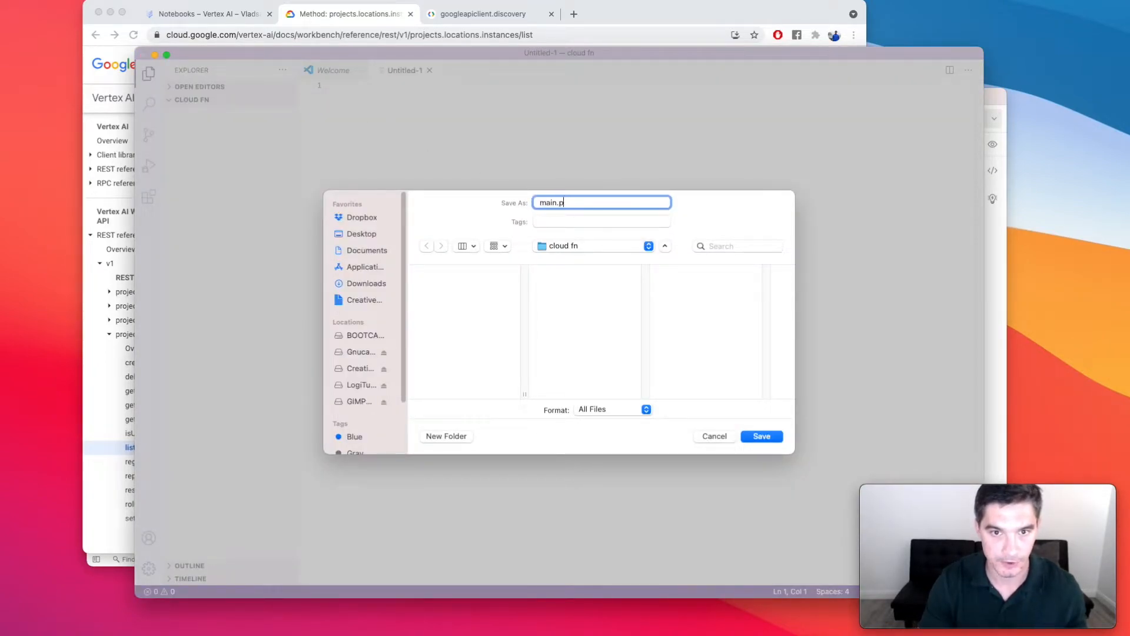
left_click(761, 436)
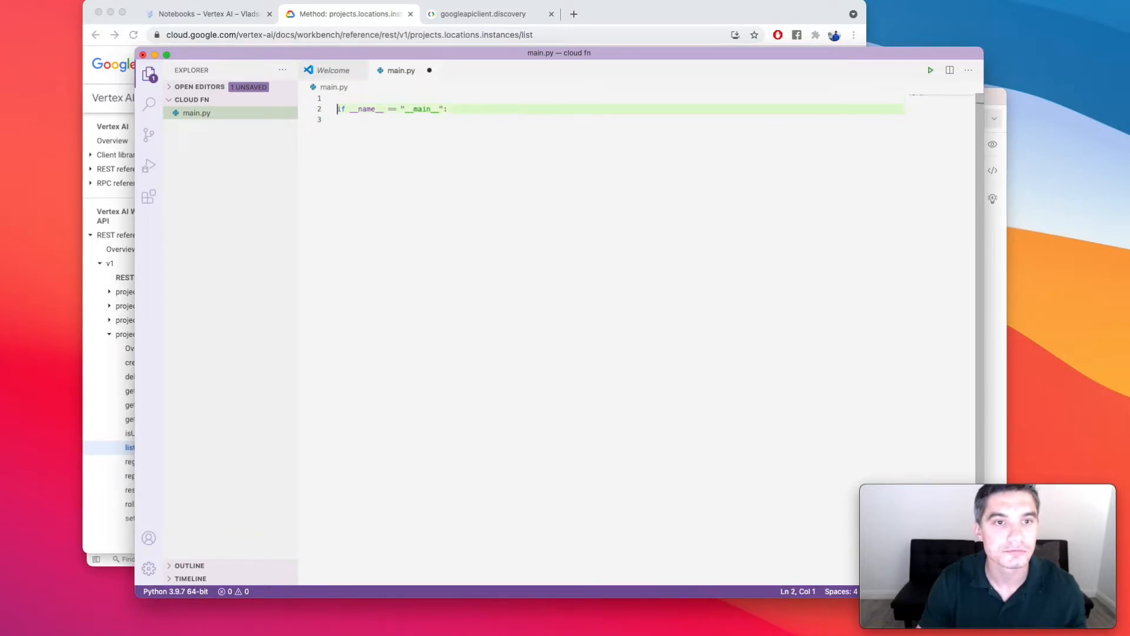
- Import discovery and build notebooks = discovery.build("notebooks", "v1") inside the __main__ block
type("from googleapiclient")
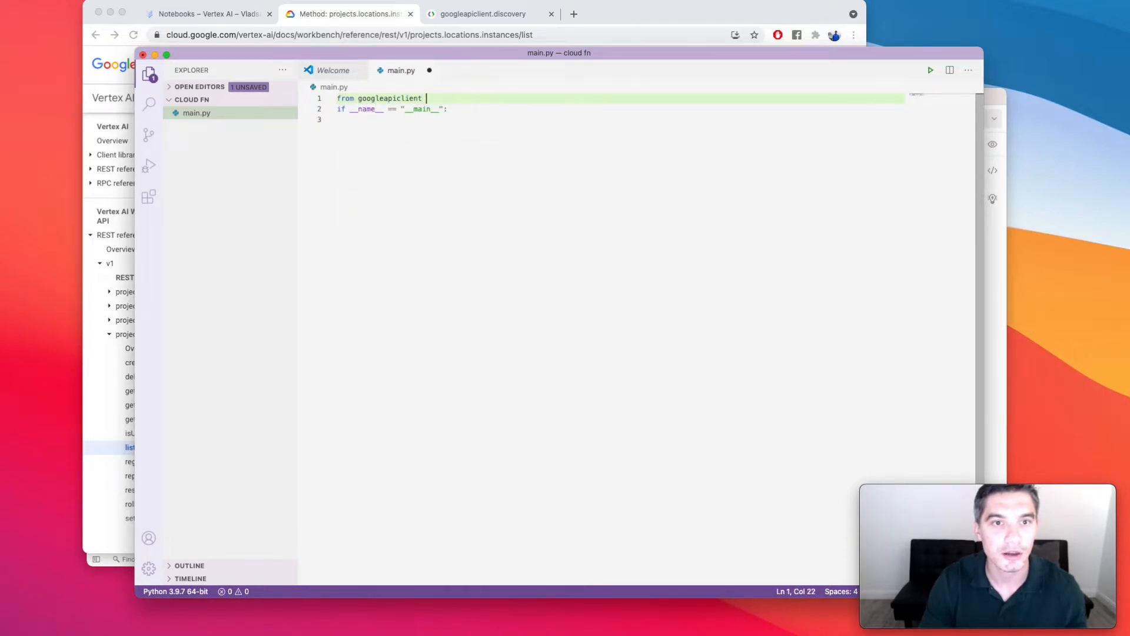
type("import discovery")
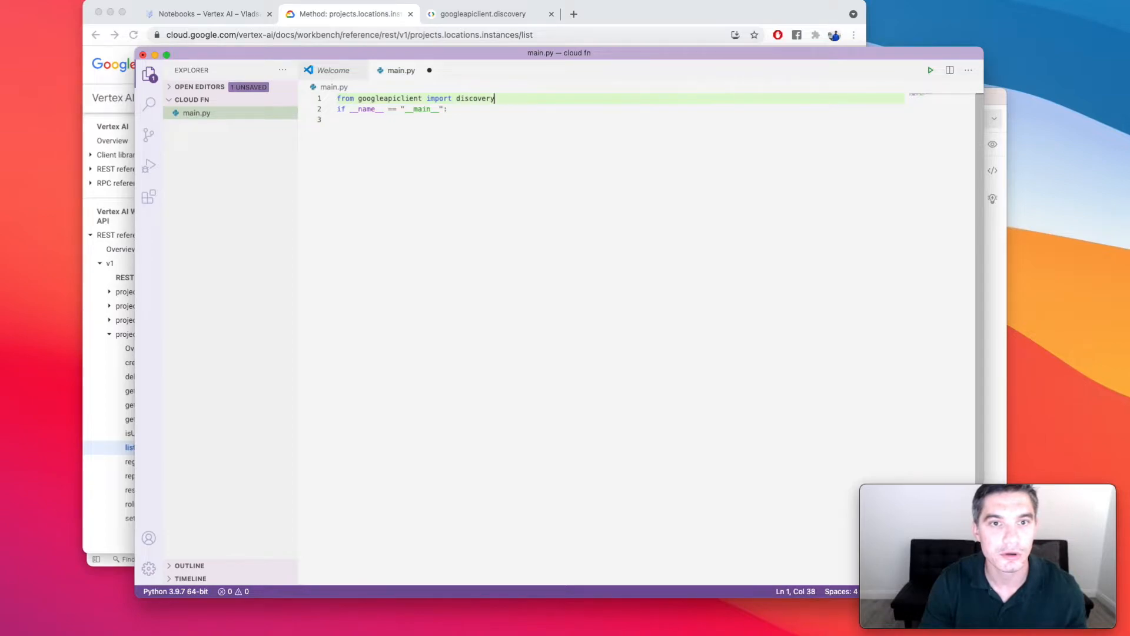
key("enter")
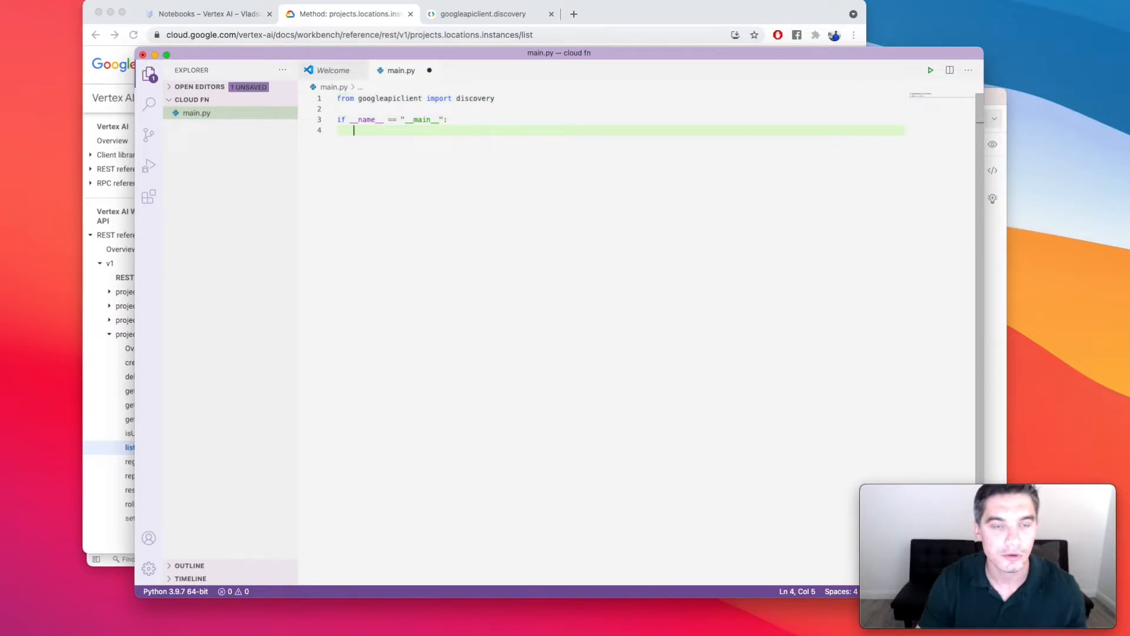
type("notebooks =")
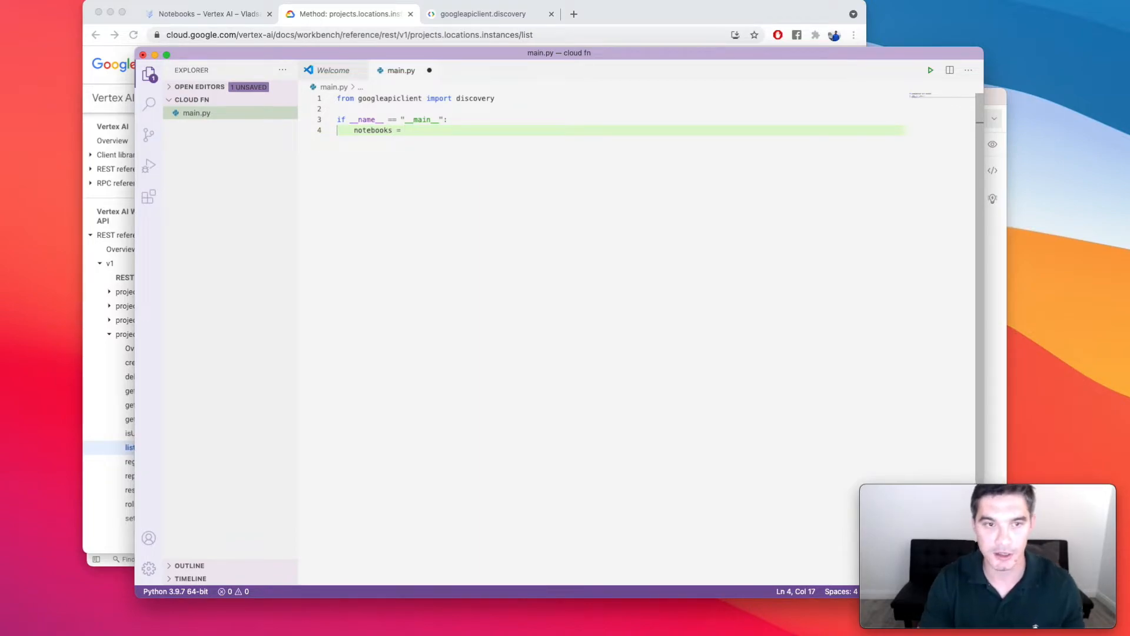
type("discovery.build(")
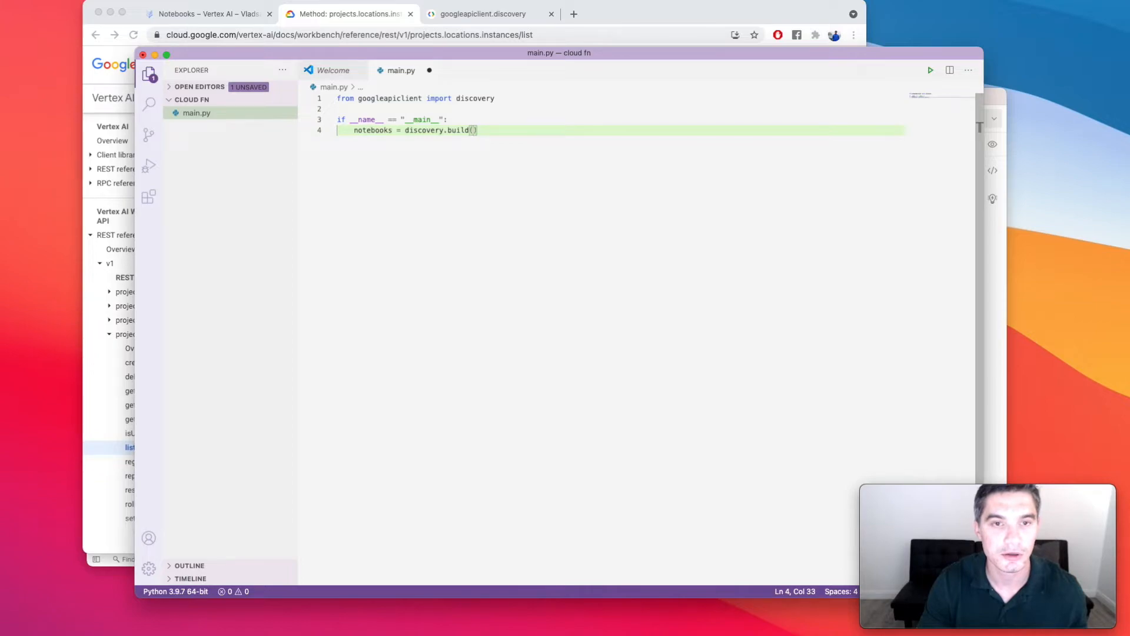
type("\"notebooks\", \"v1")
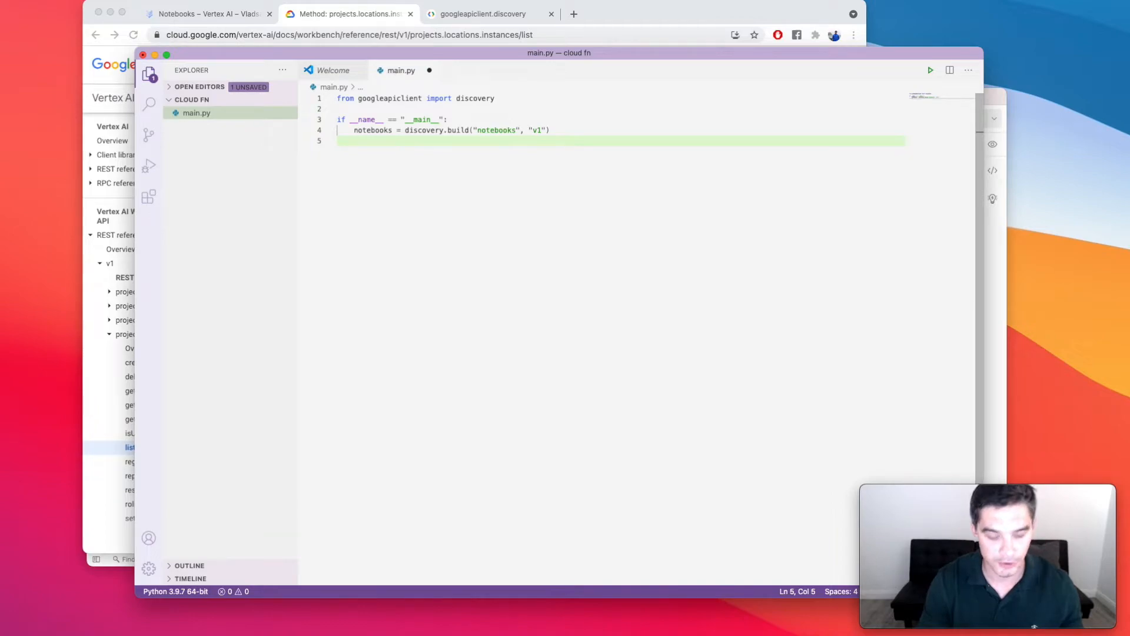
- Assign response from instances().list(parent=...us-central1-a).execute() and print(response)
type("response =")
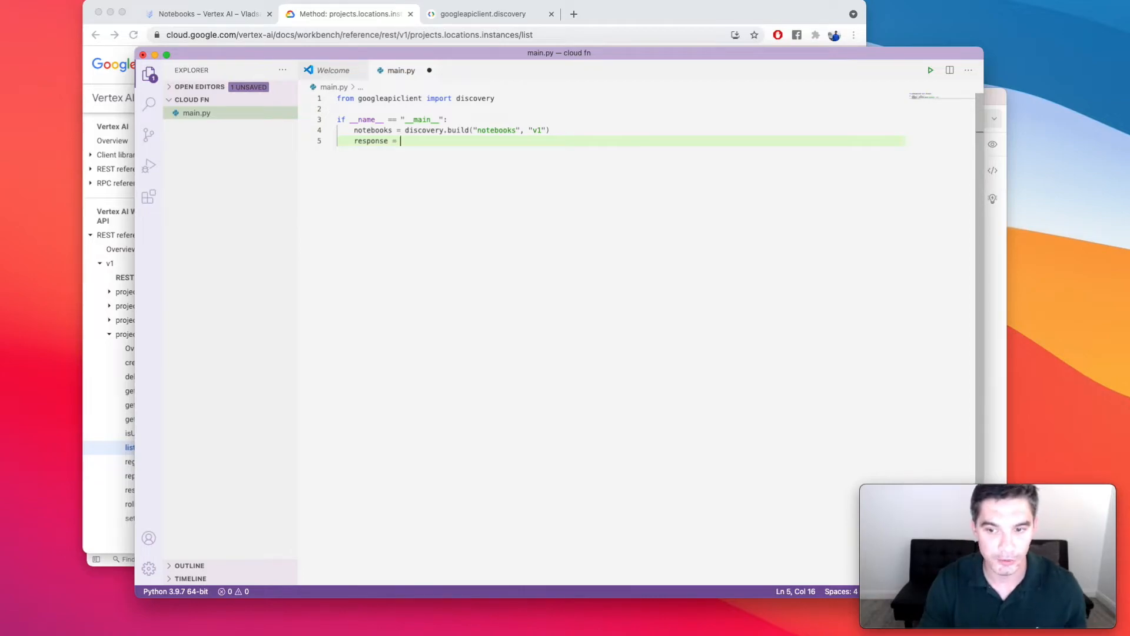
type("noit")
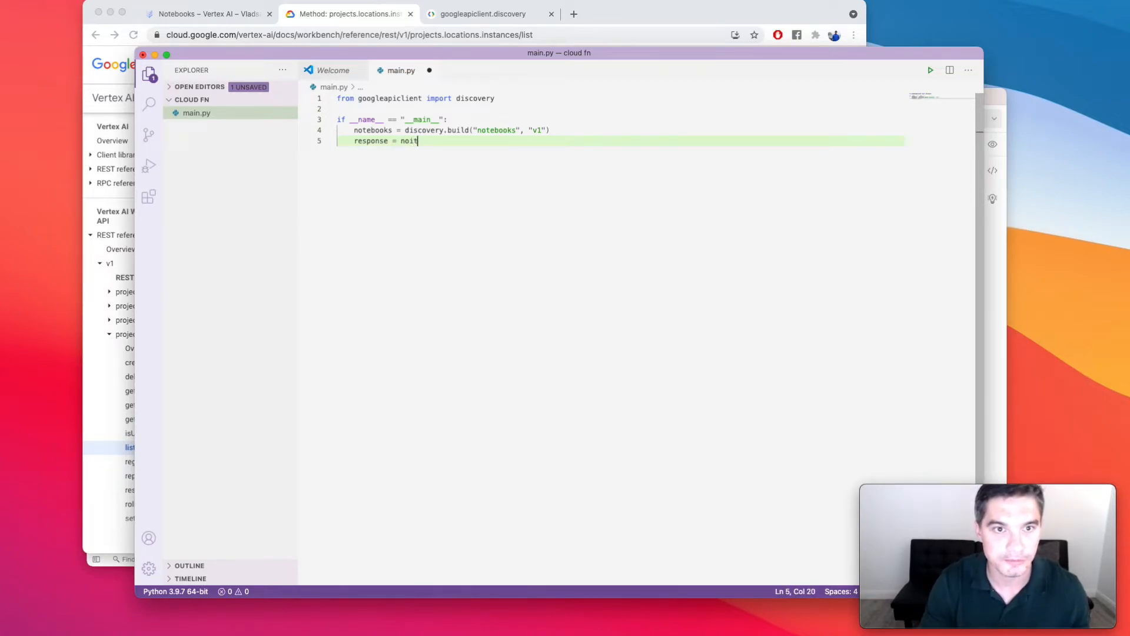
type("notebooks.")
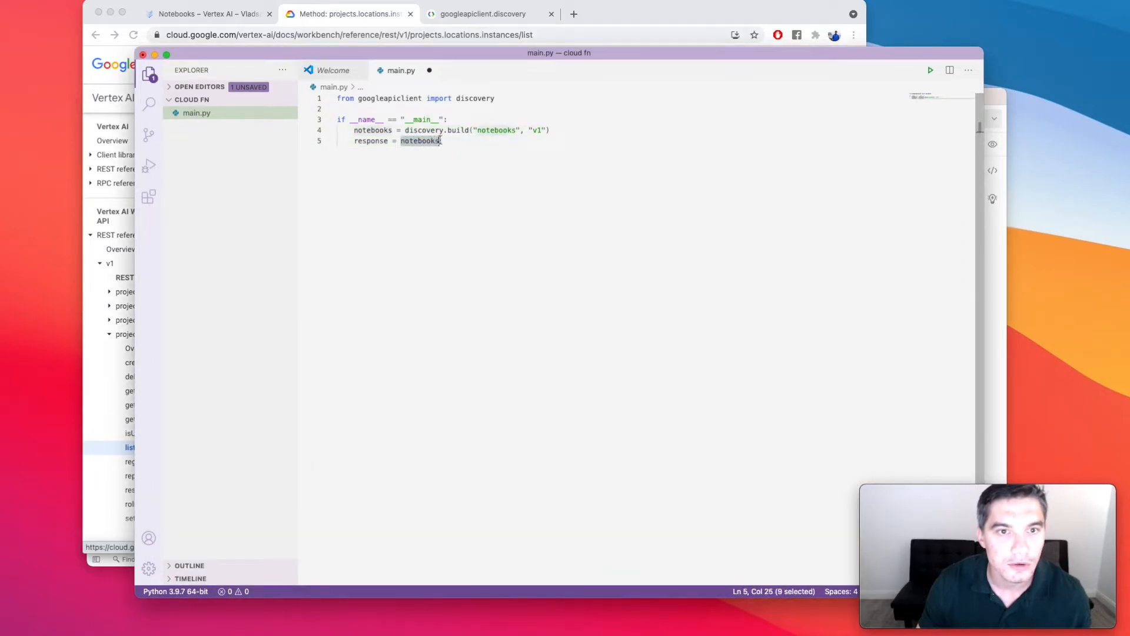
type(".projects().locations().instances().list(parent=\"projects/vladsave-llc/locations/us-central1-a\").execute()")
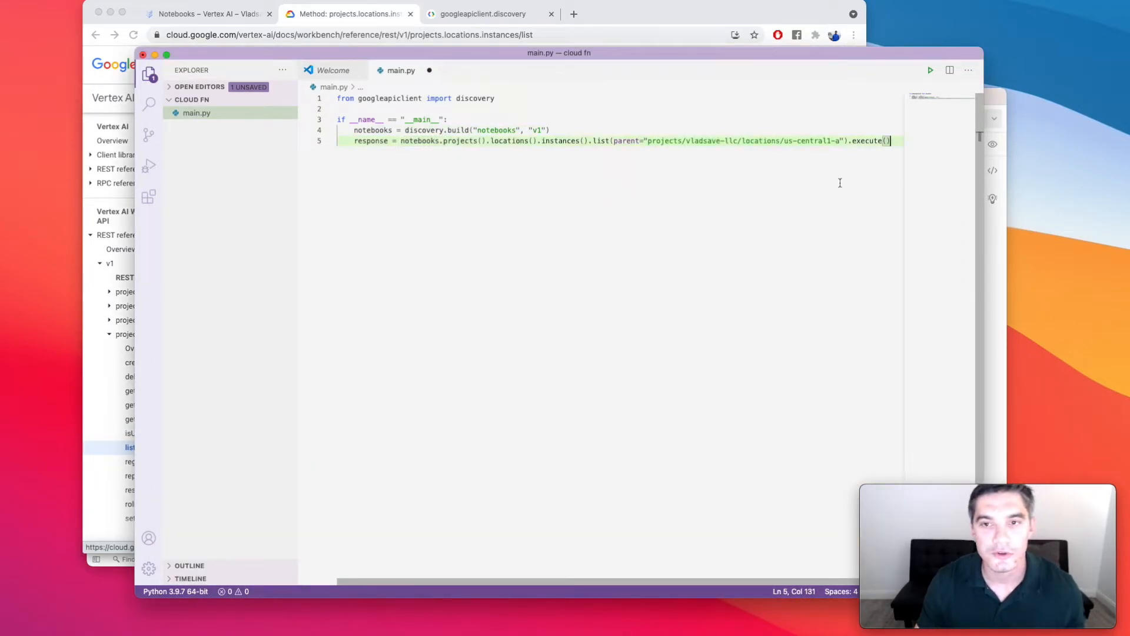
type("print(response")
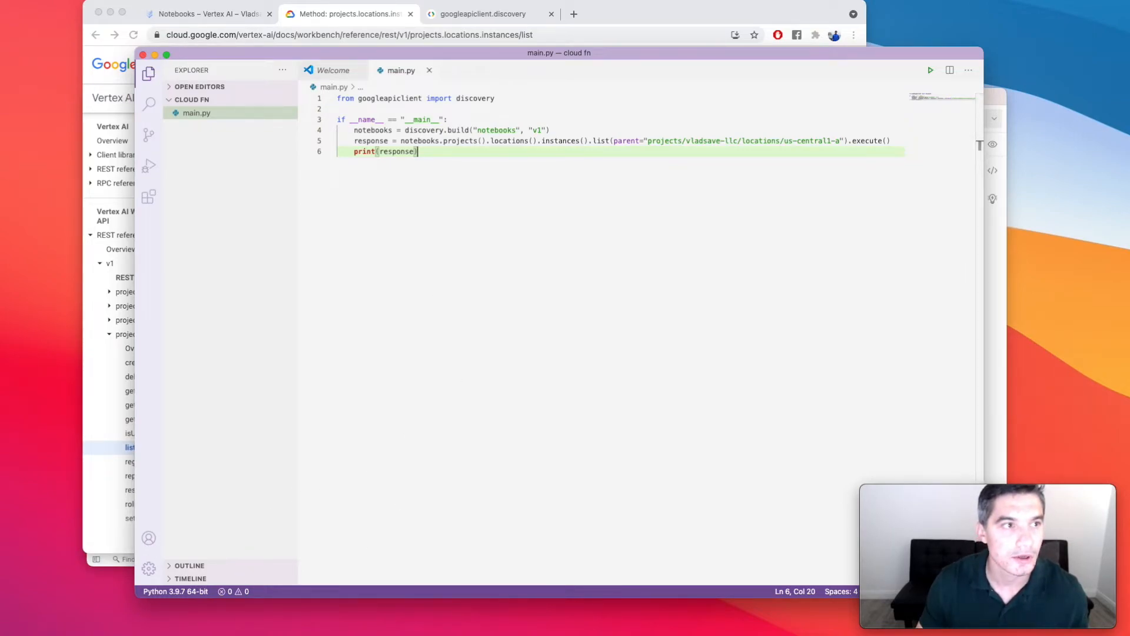
mouse_move(431, 367)
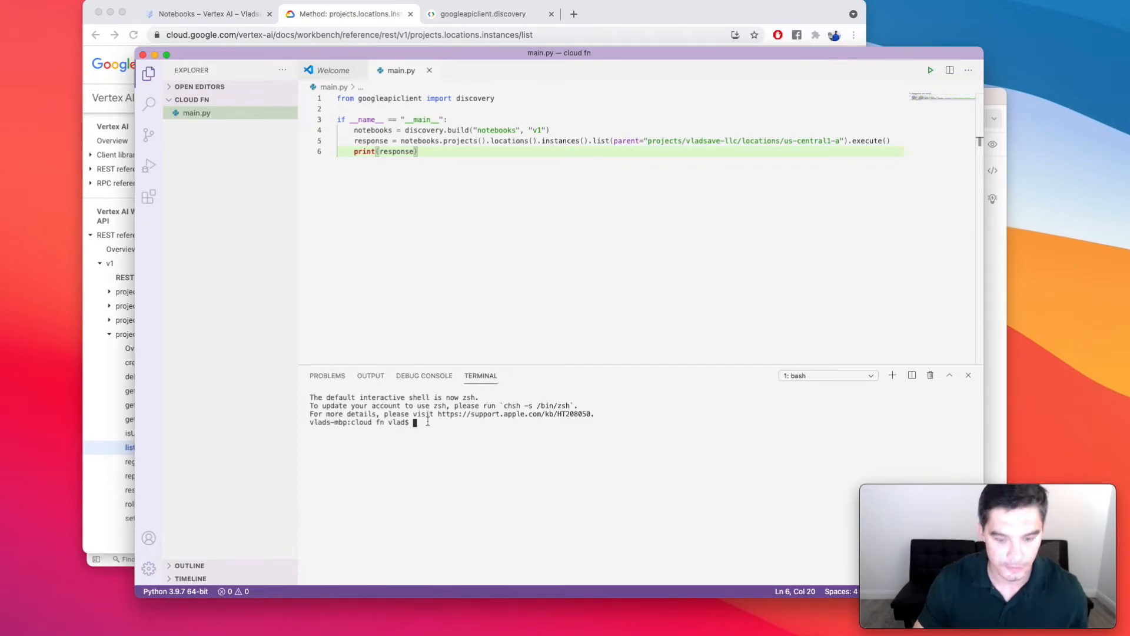
- Run python3 main.py in the integrated terminal to print the notebook instance listing
type("python3")
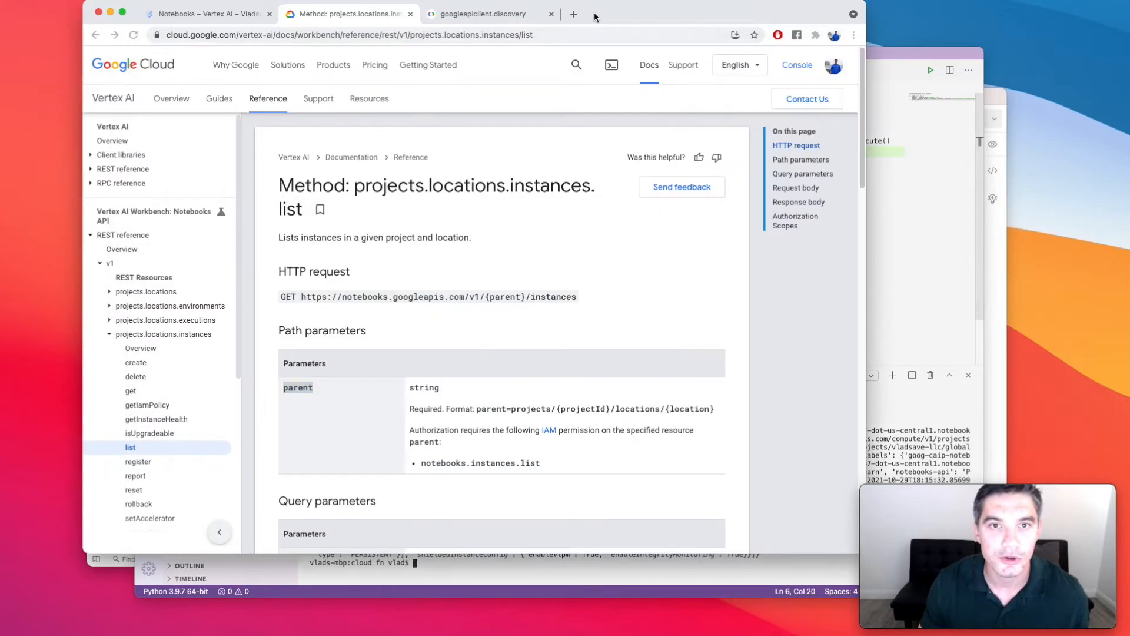
- Search the console for 'functions', open Cloud Functions and start Create Function
double_click(297, 387)
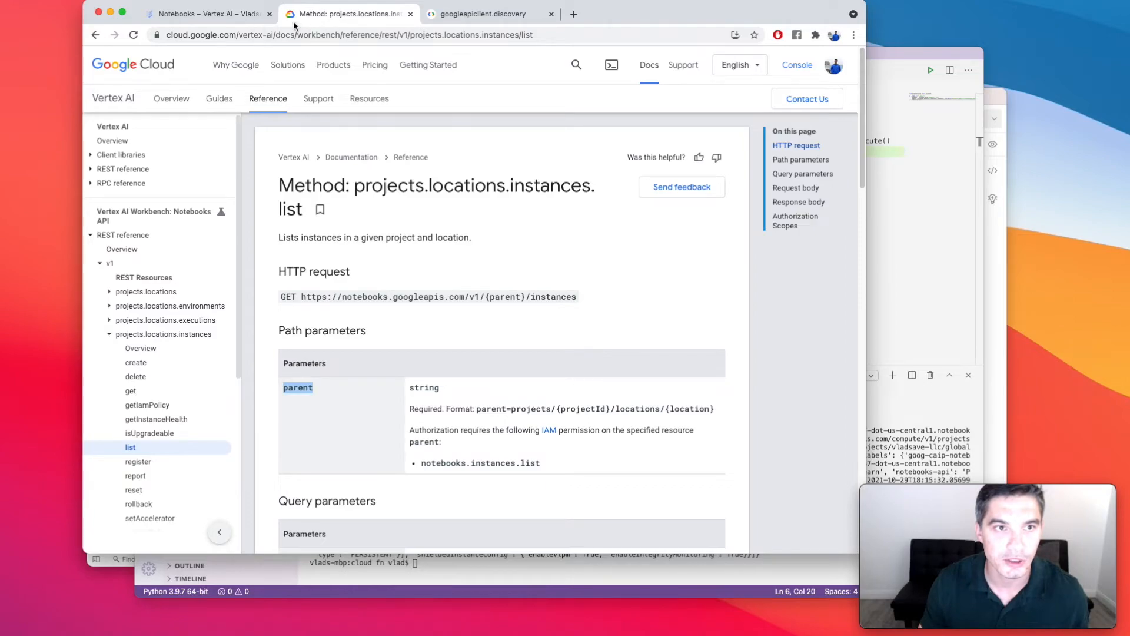
left_click(205, 14)
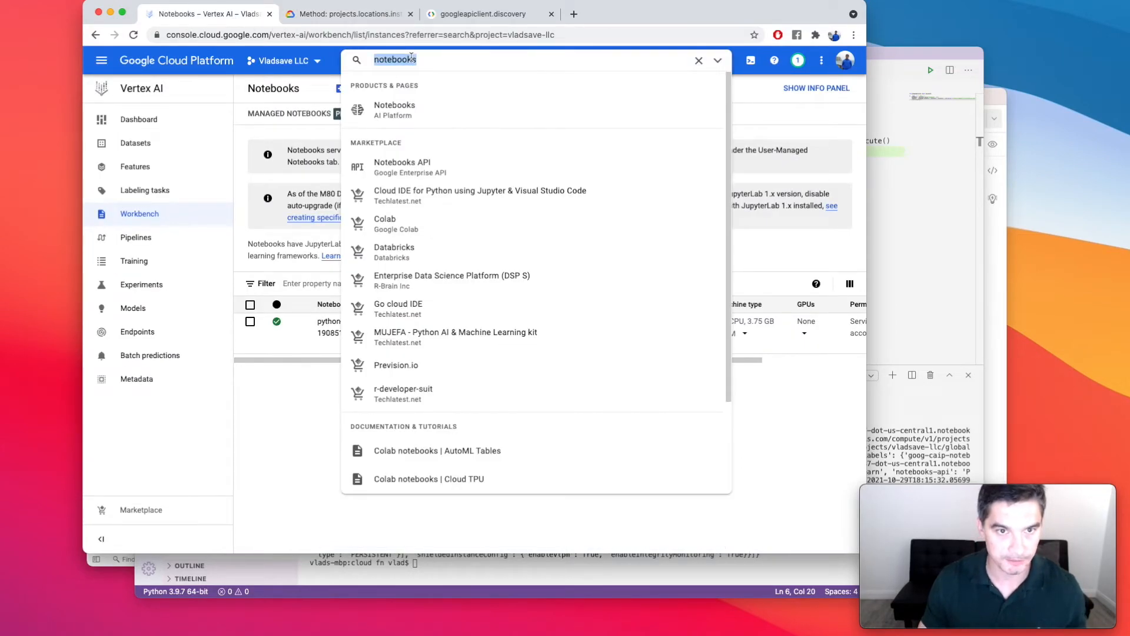
type("functions")
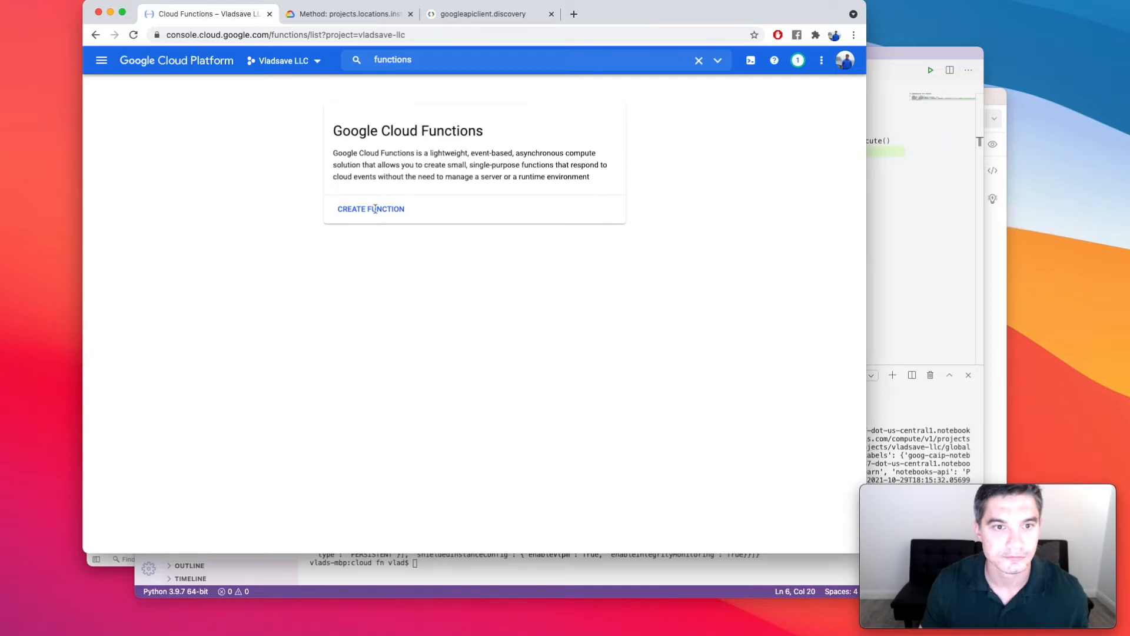
left_click(371, 208)
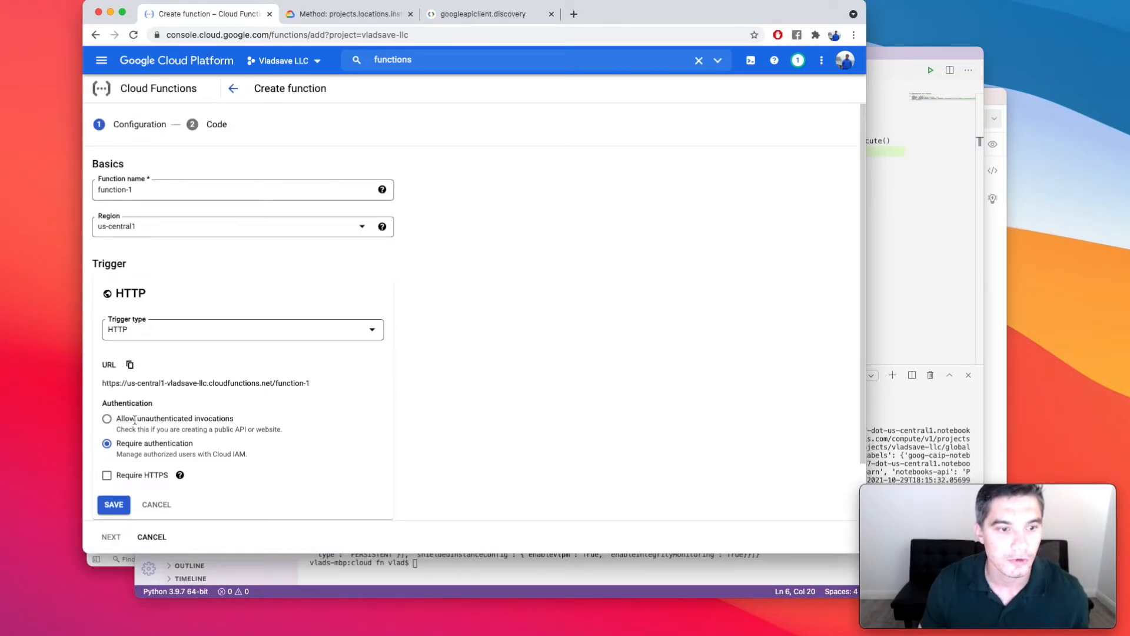
- On the Code step choose runtime Python 3.9 and add google-api-python-client to requirements.txt
left_click(113, 504)
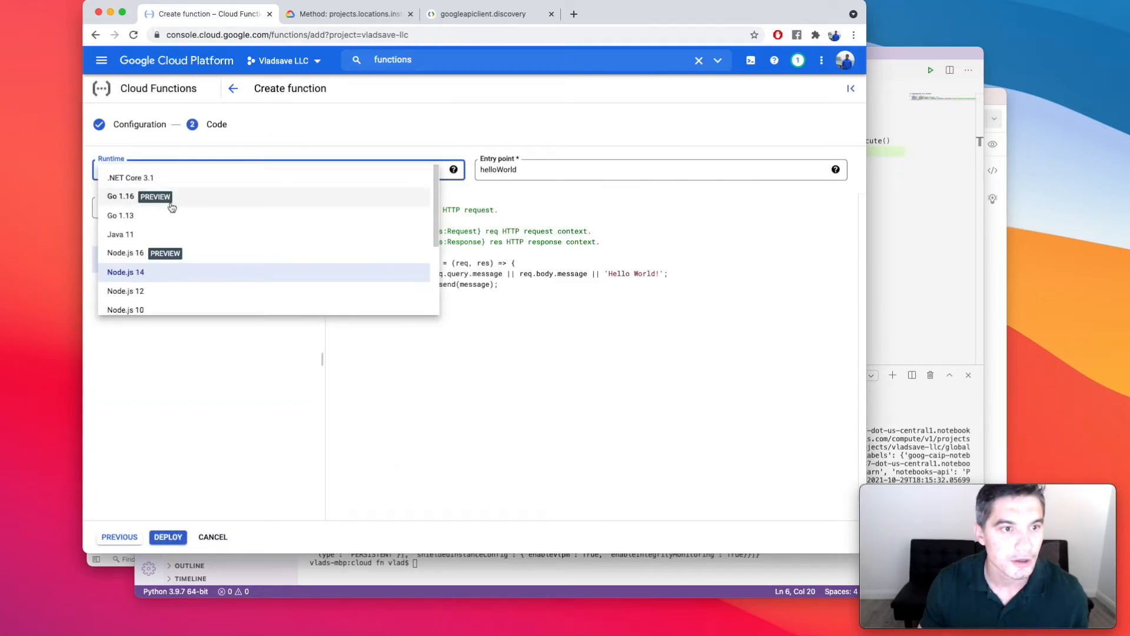
scroll("down", 3)
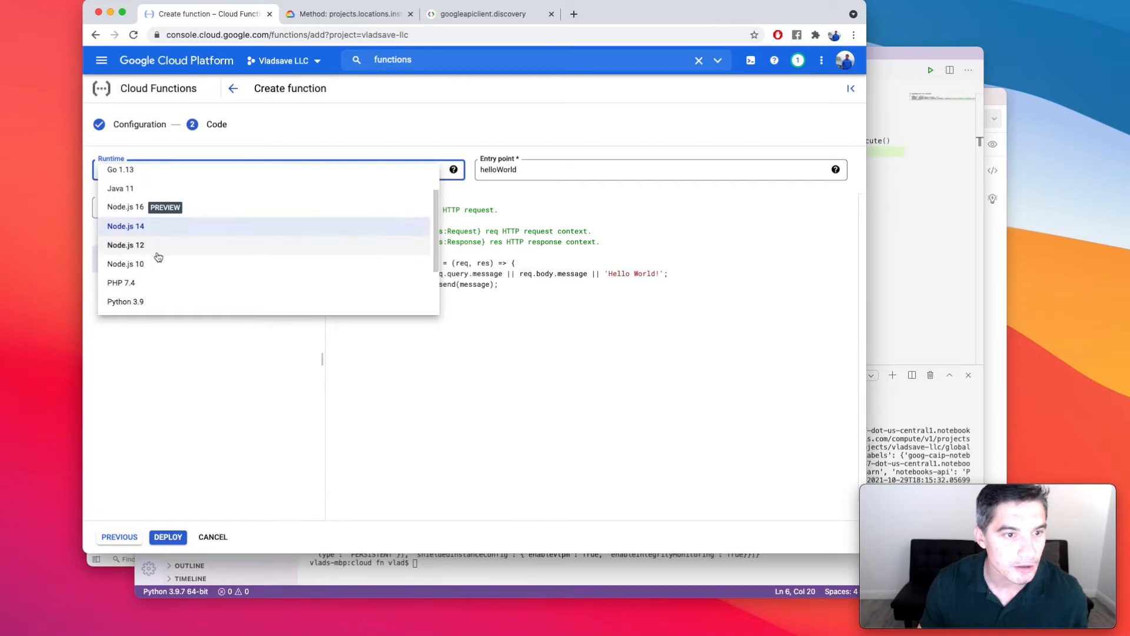
left_click(126, 302)
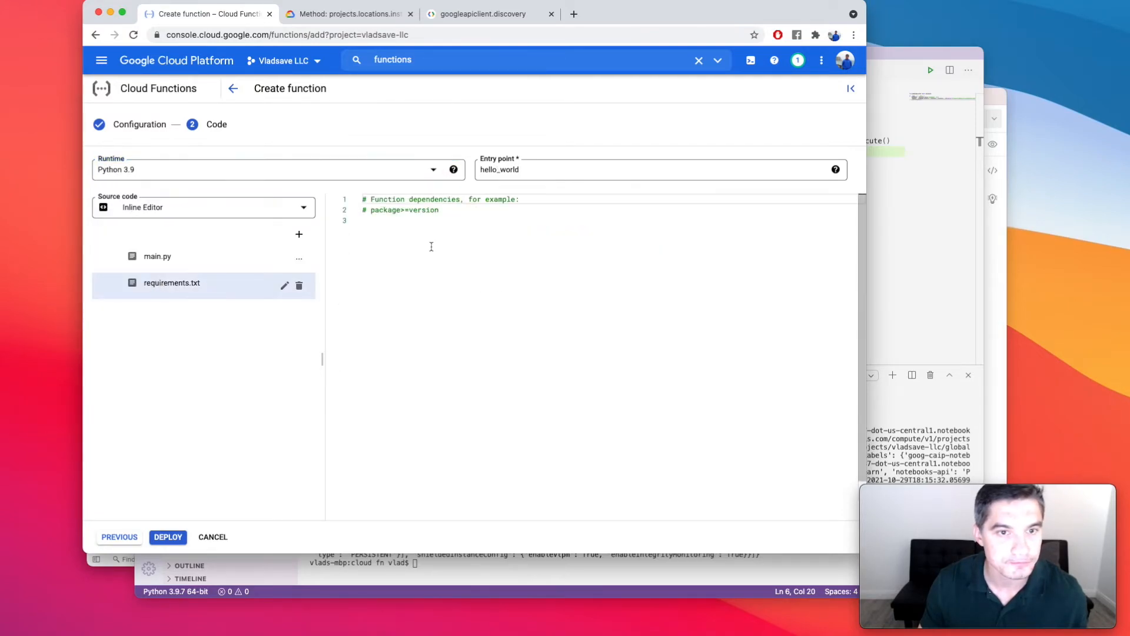
type("google-api-")
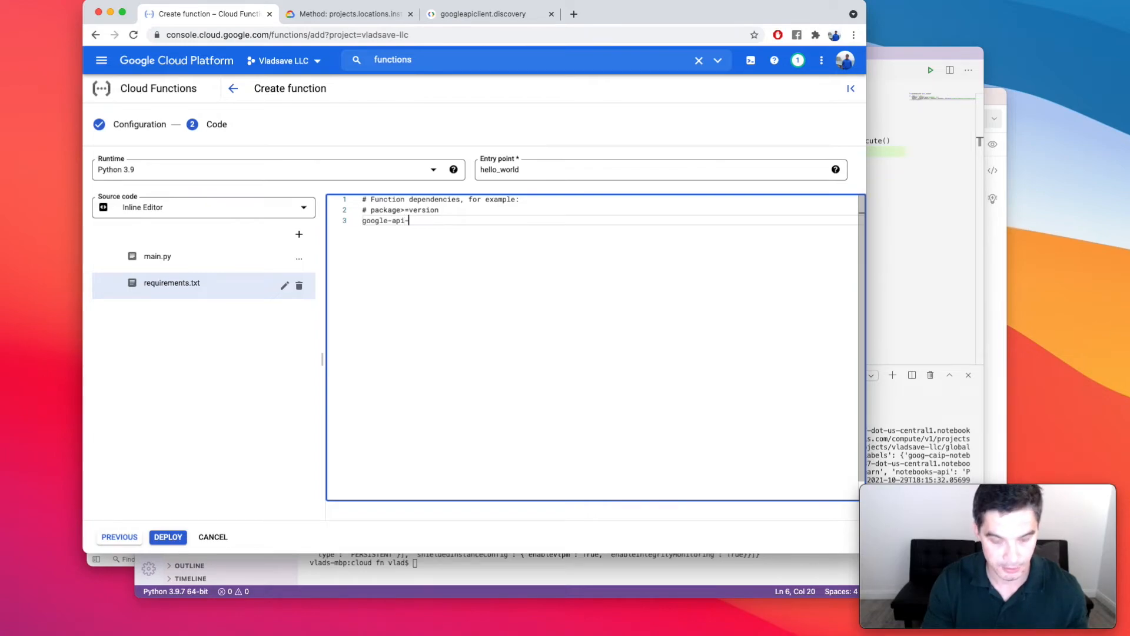
type("python-clie")
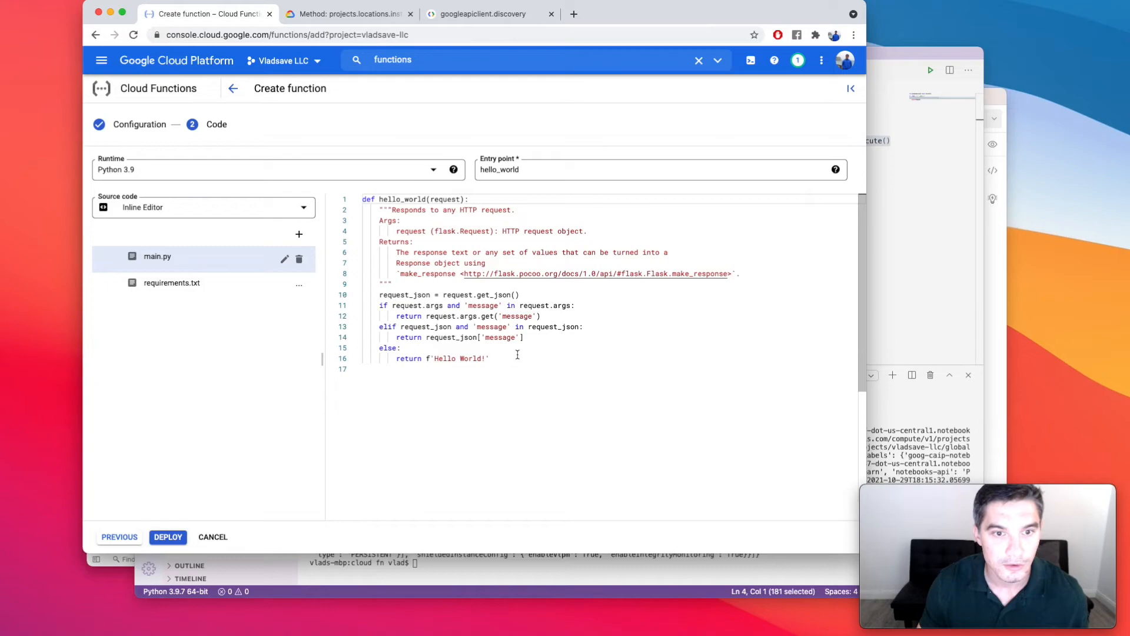
- Replace hello_world's body with the listing code returning response, add the discovery import, and deploy function-1
left_click_drag(379, 295, 488, 358)
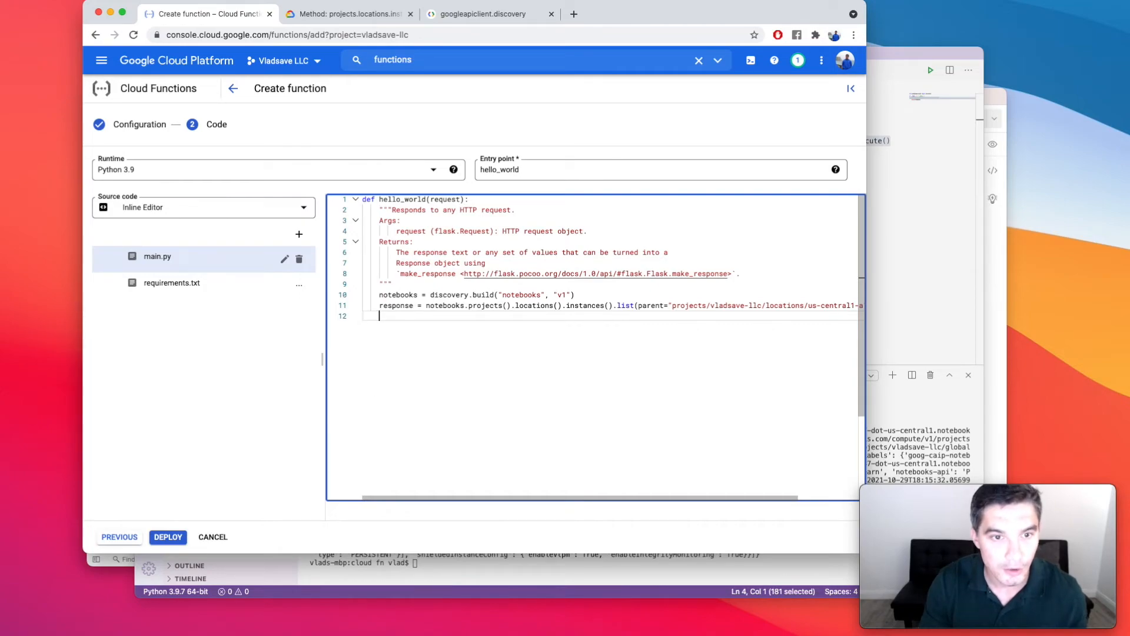
type("return")
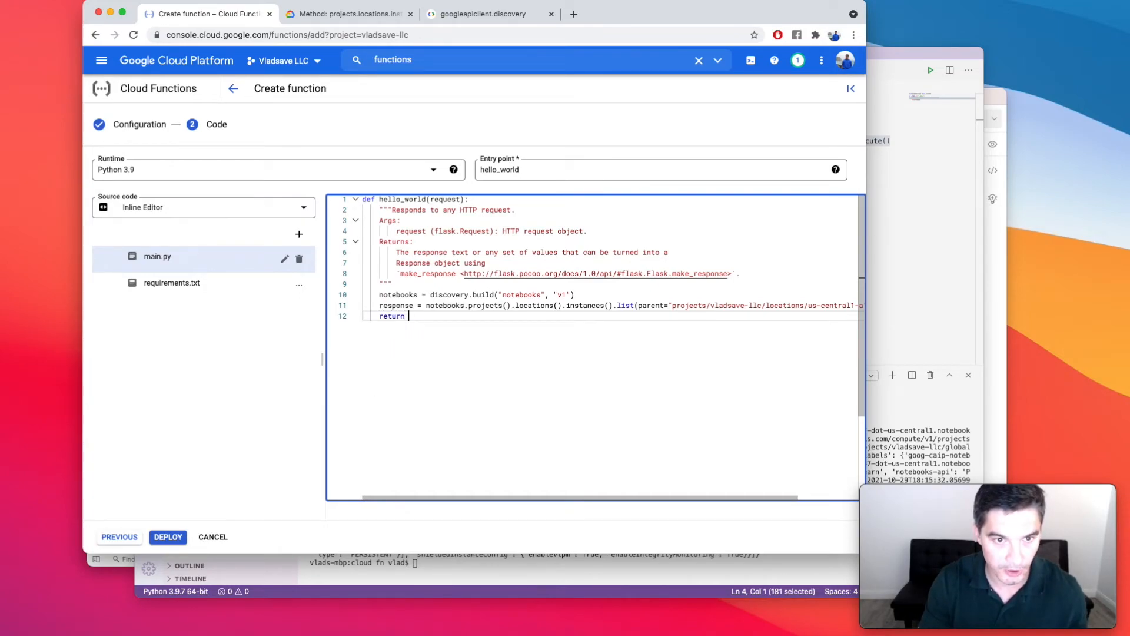
type("response")
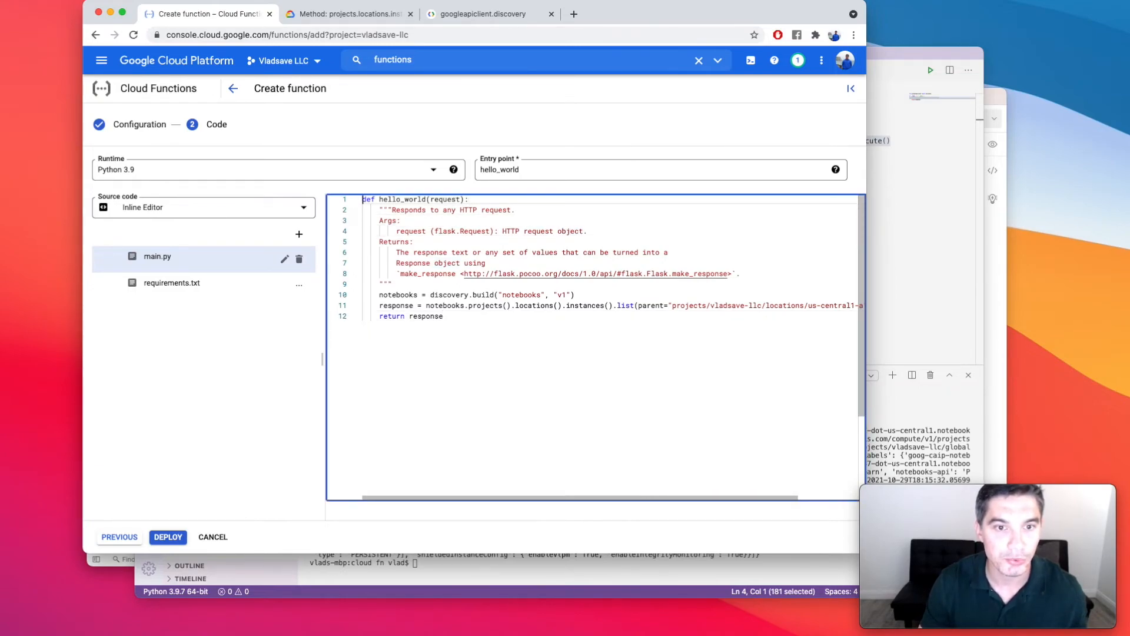
type("f")
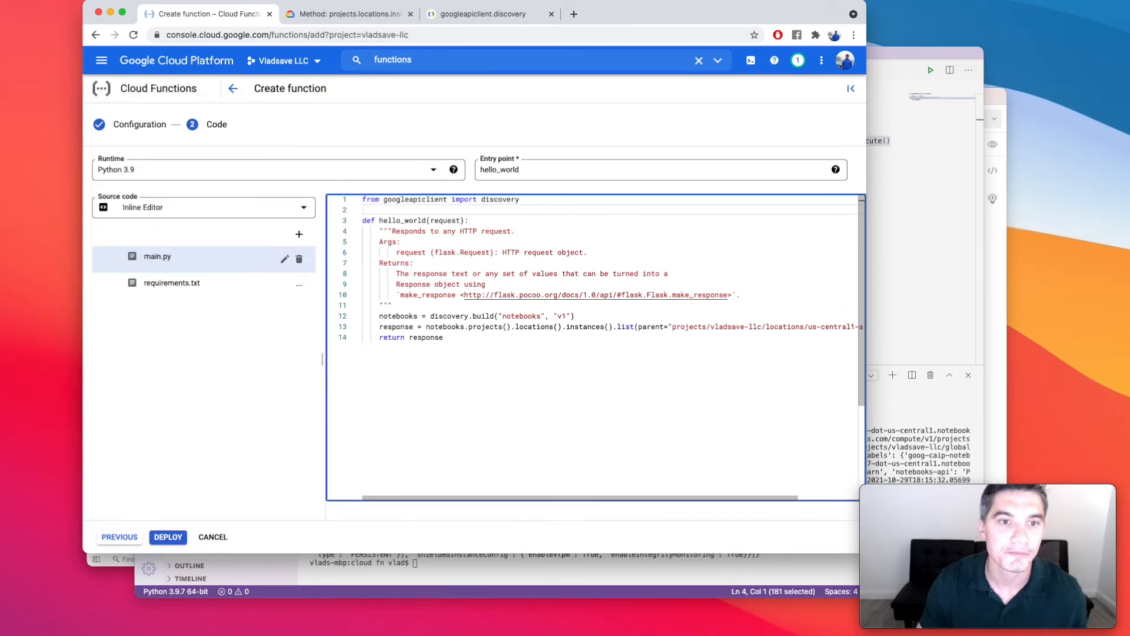
left_click(167, 536)
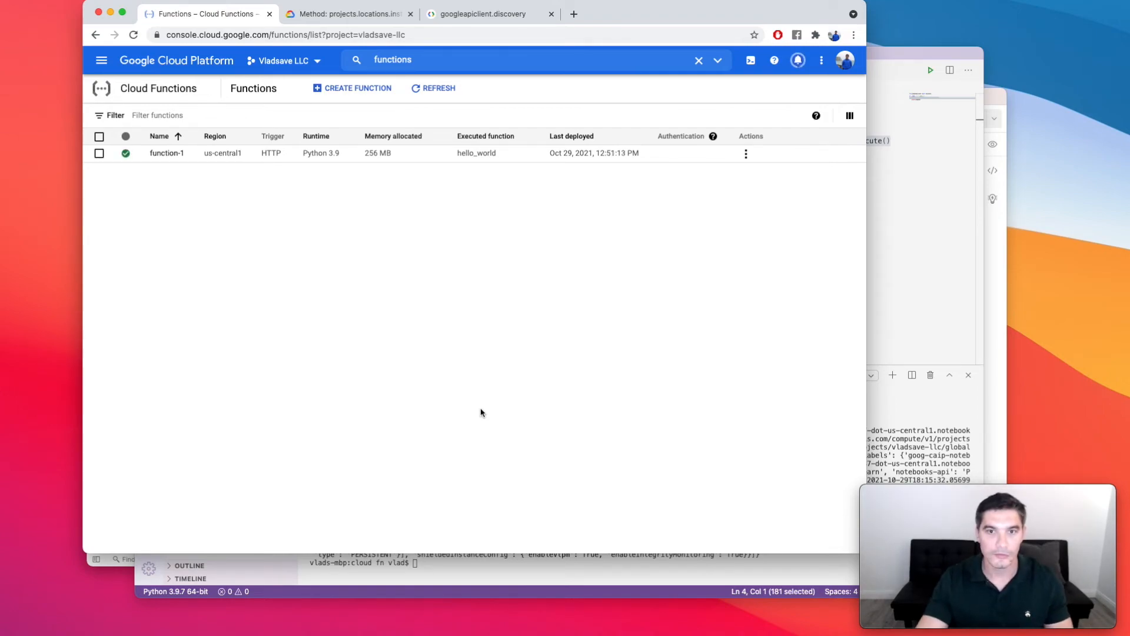
- From function-1's Actions menu choose Test function and run the test with the empty event
left_click(745, 153)
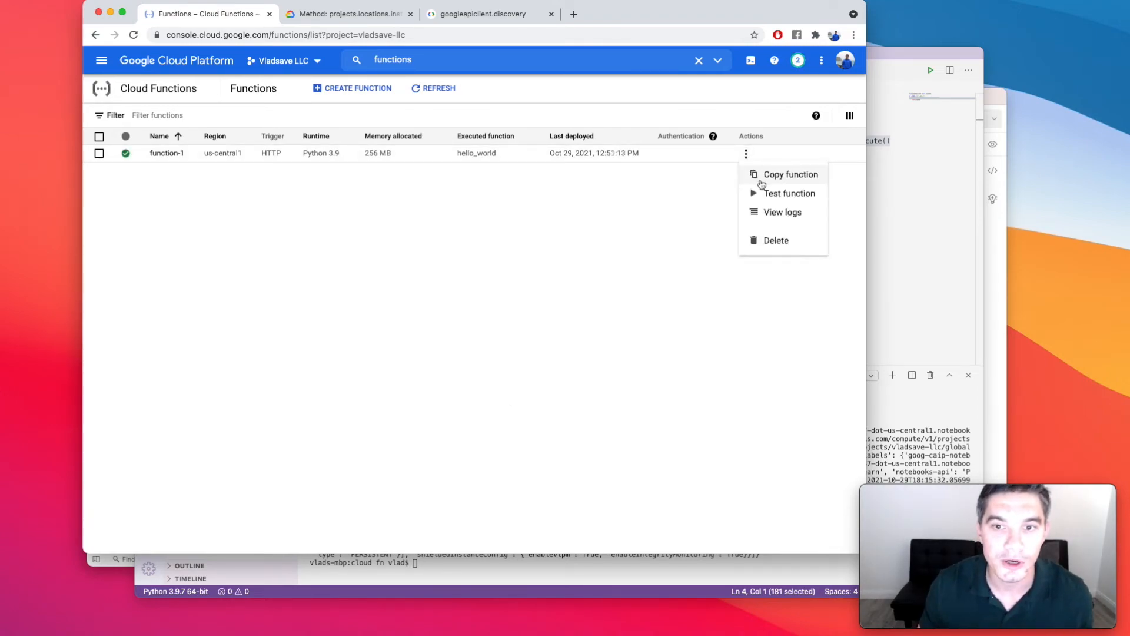
left_click(789, 193)
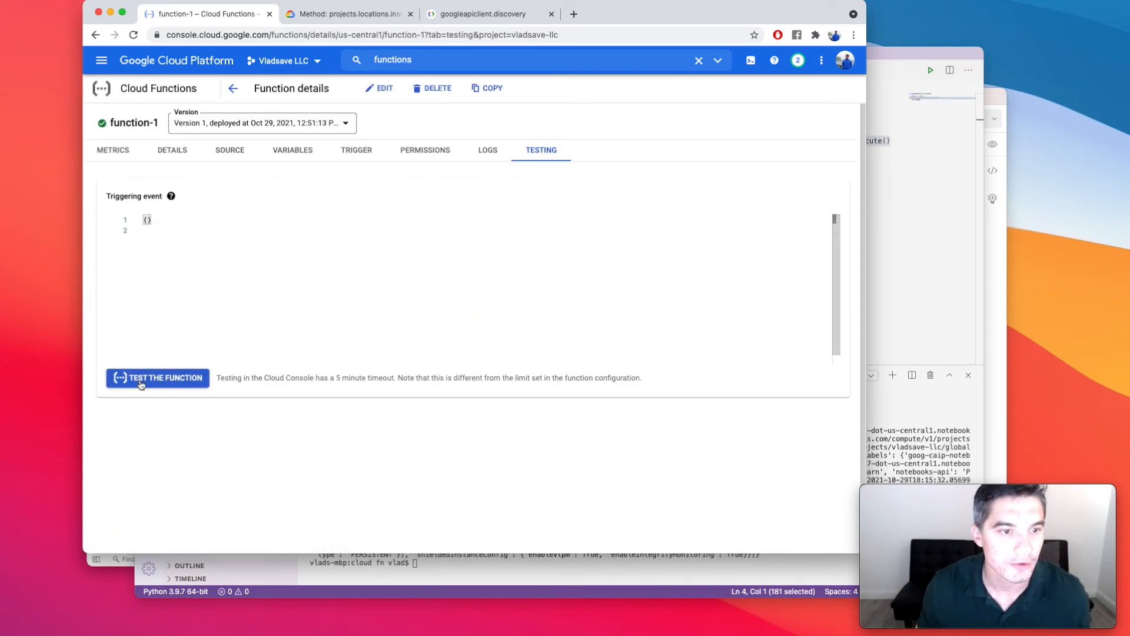
left_click(157, 377)
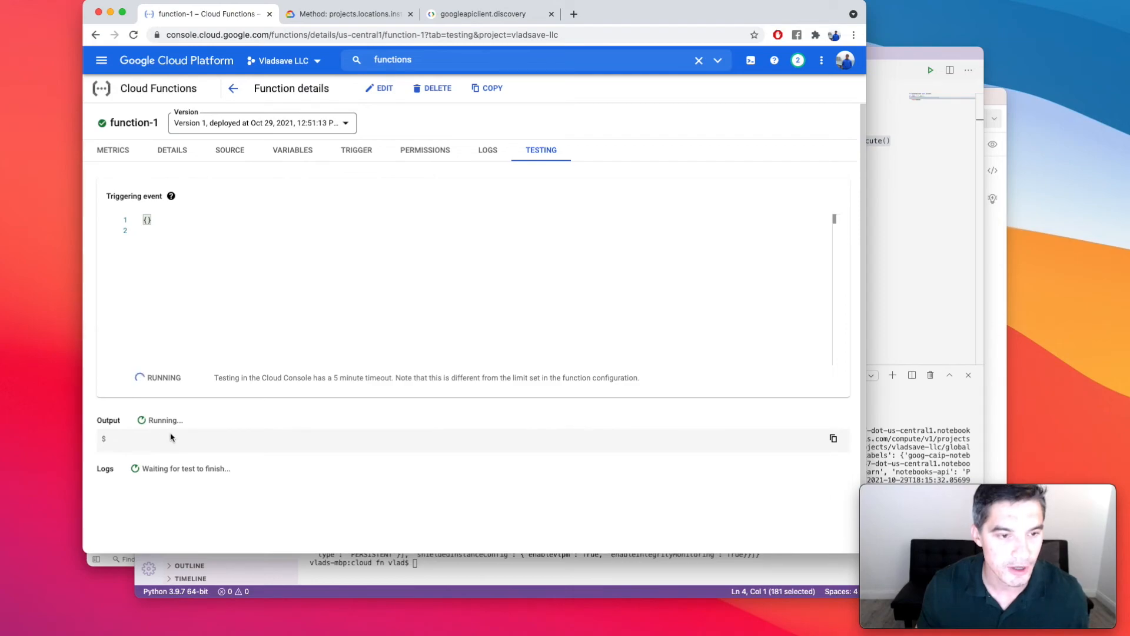